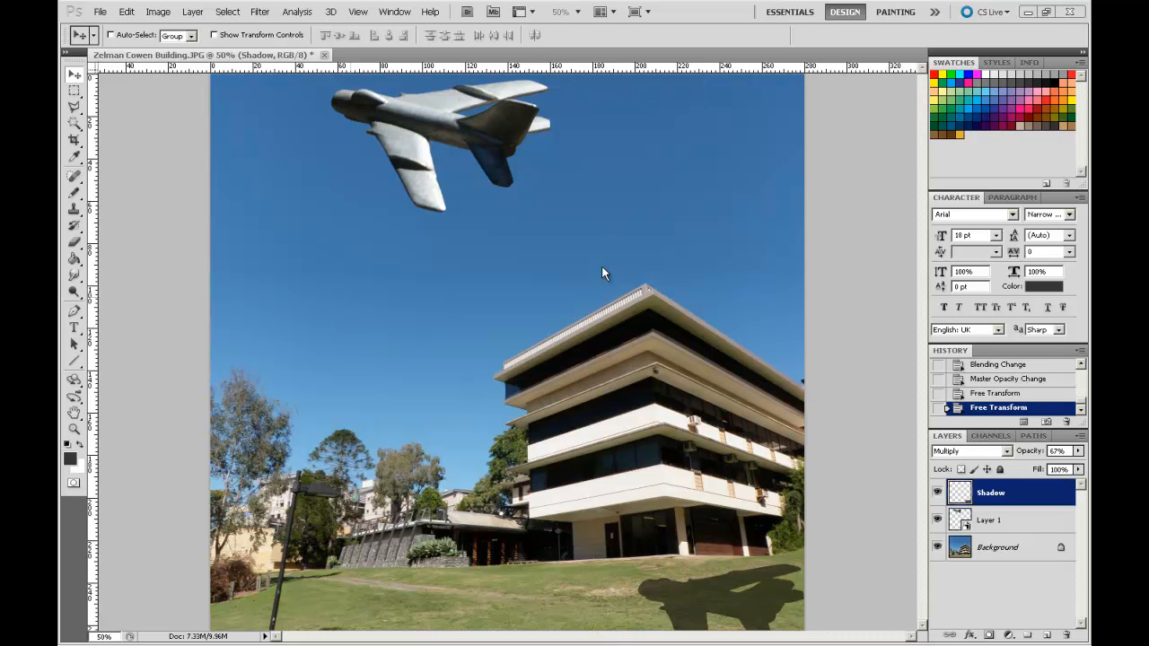
mouse_move(398, 128)
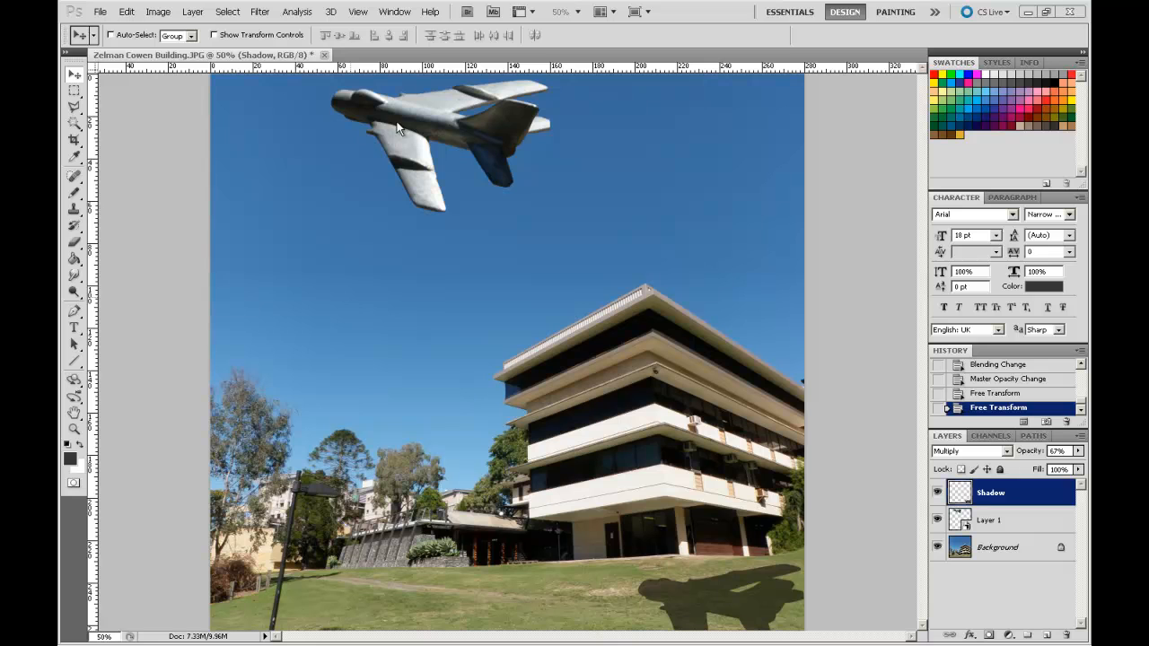
mouse_move(693, 320)
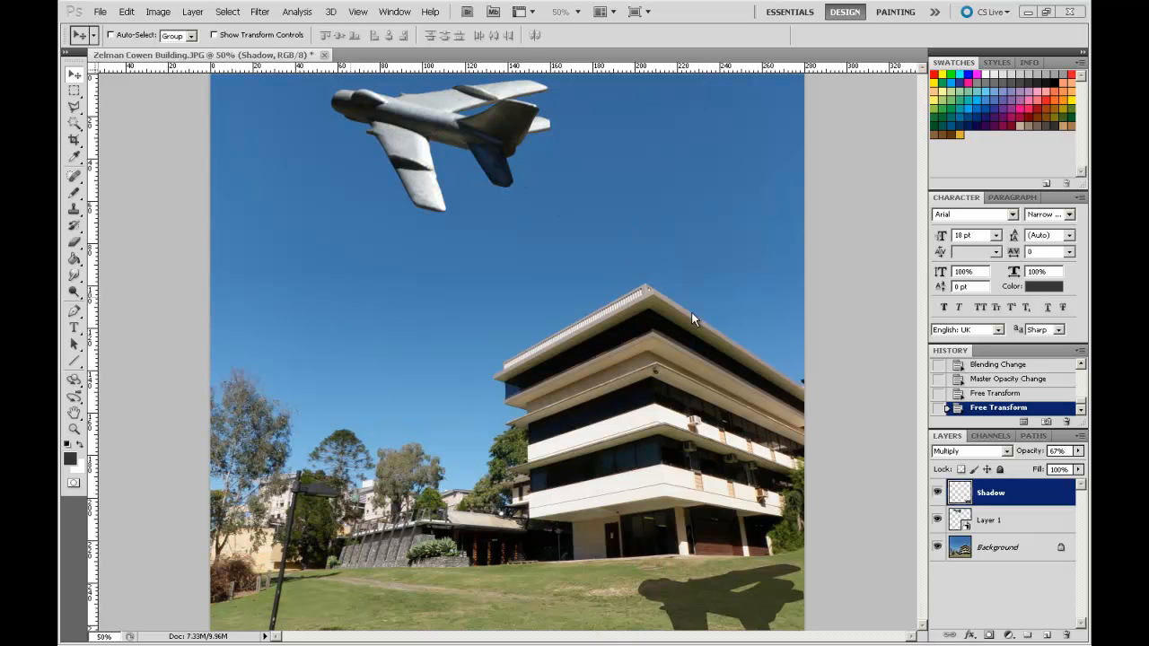
mouse_move(754, 223)
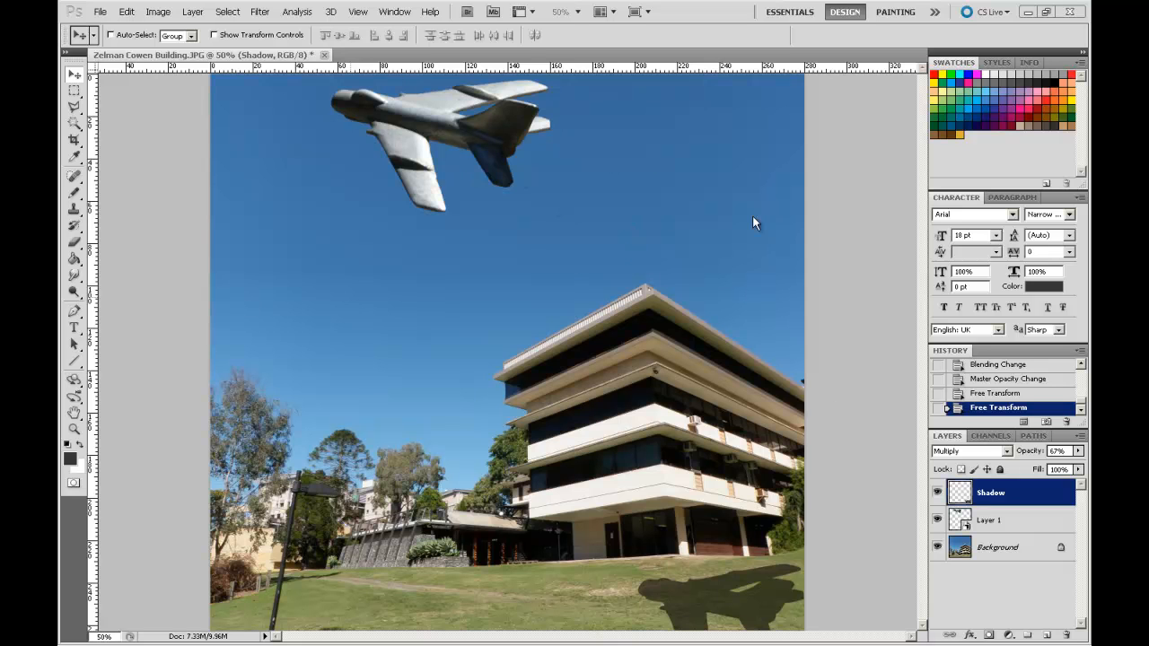
mouse_move(478, 166)
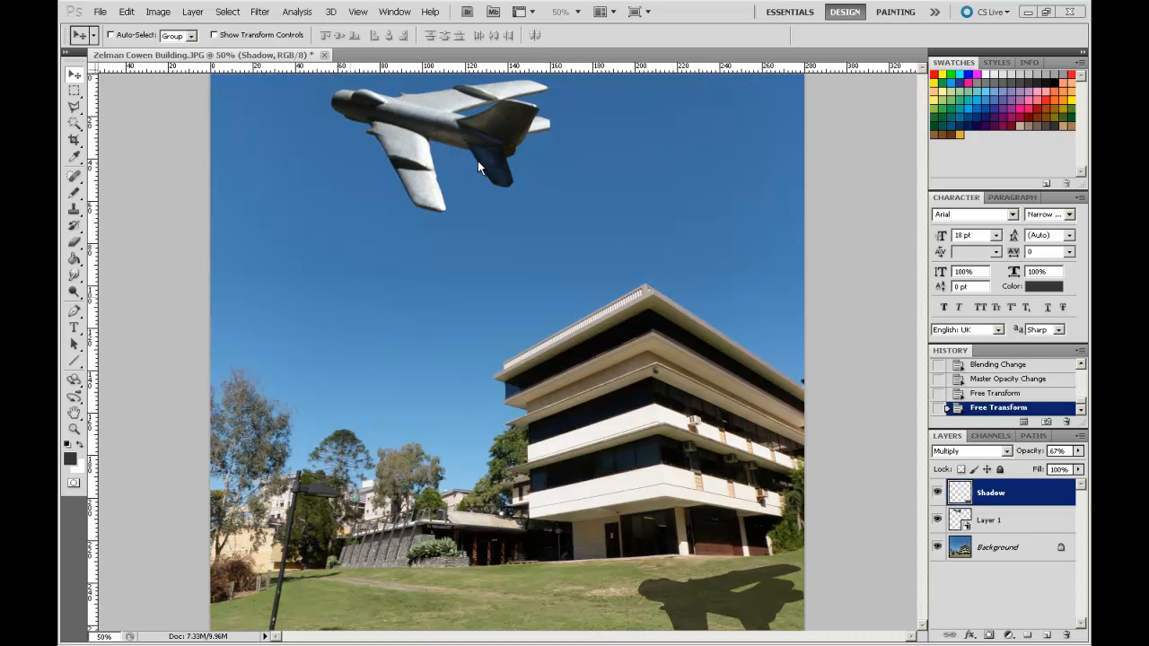
mouse_move(542, 153)
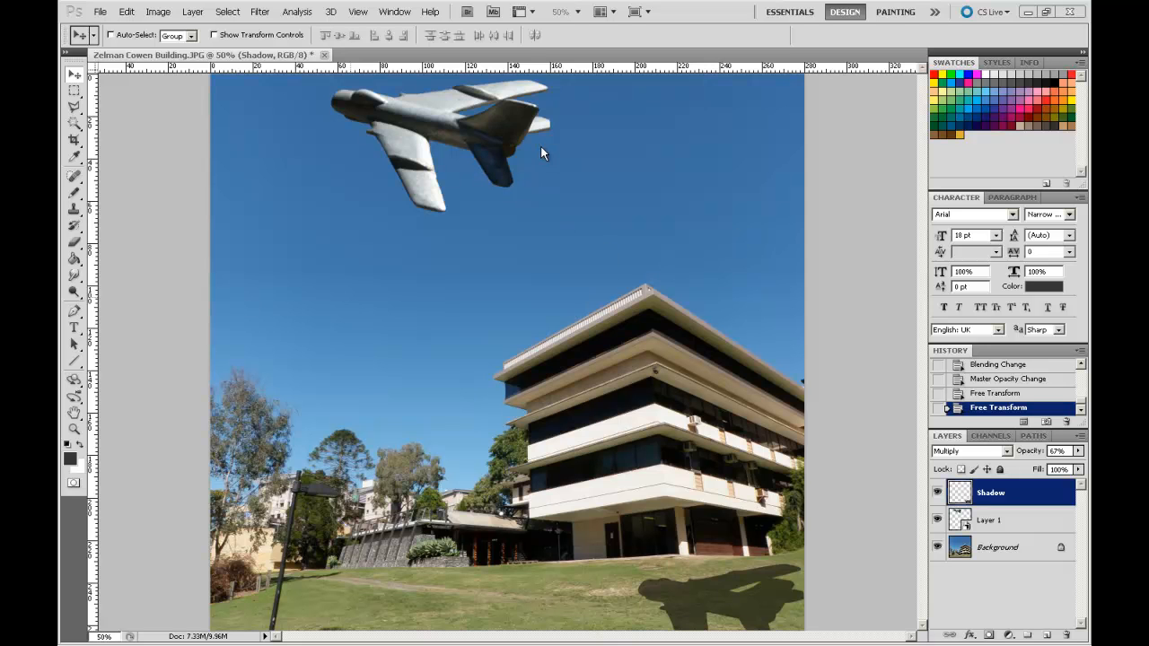
mouse_move(549, 167)
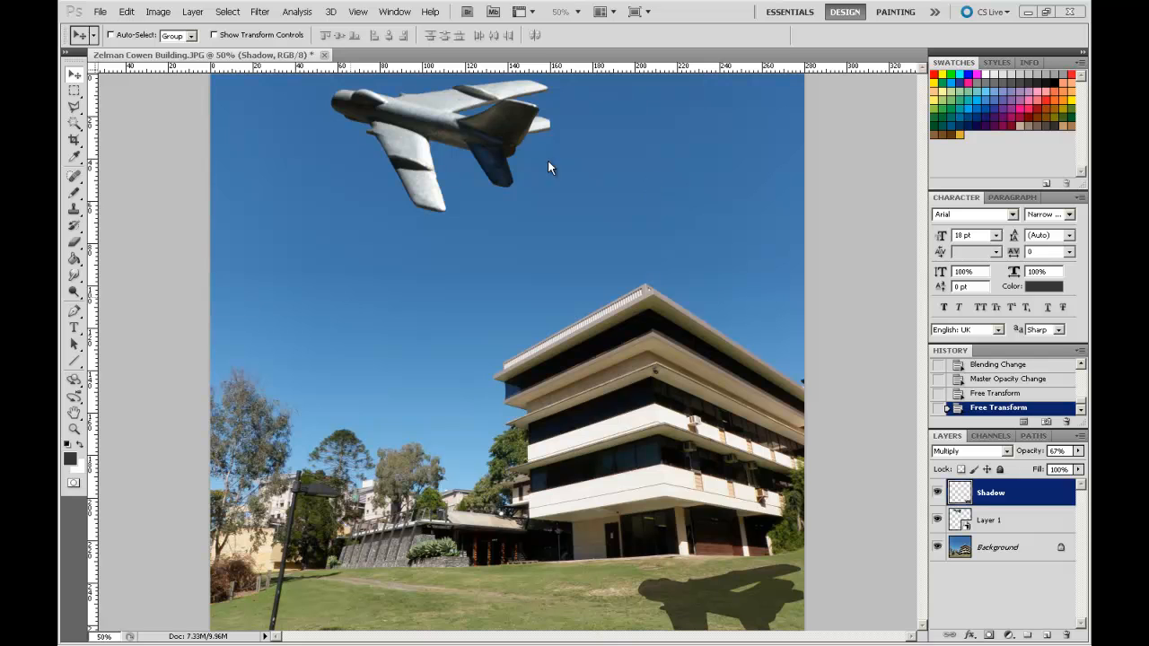
mouse_move(736, 237)
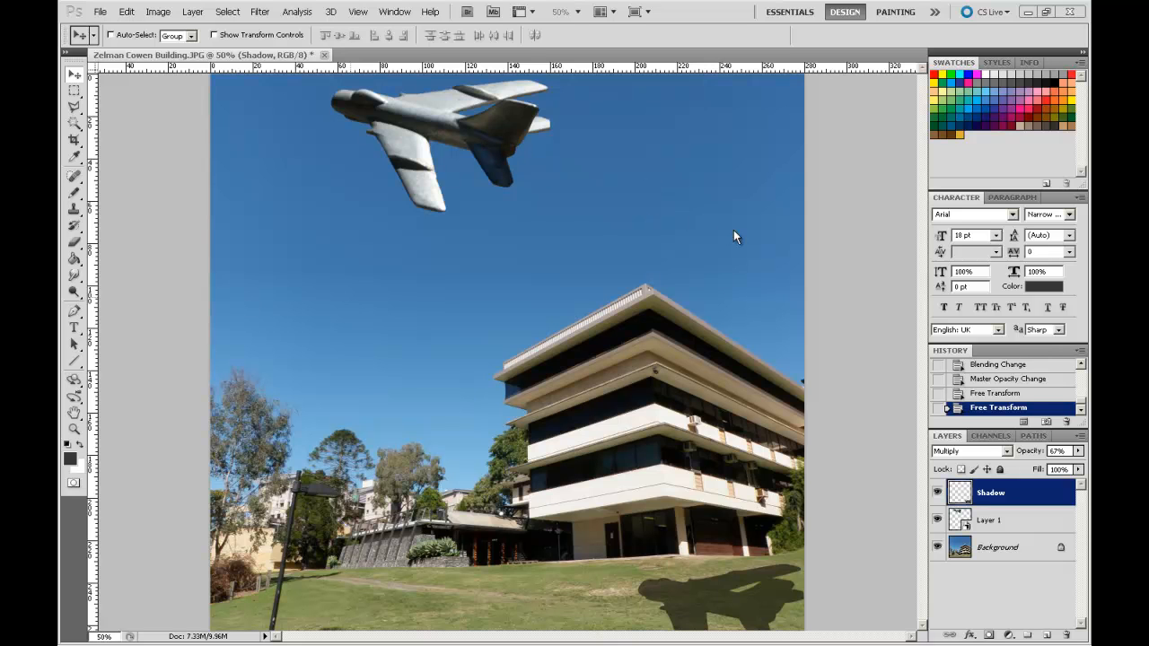
mouse_move(661, 219)
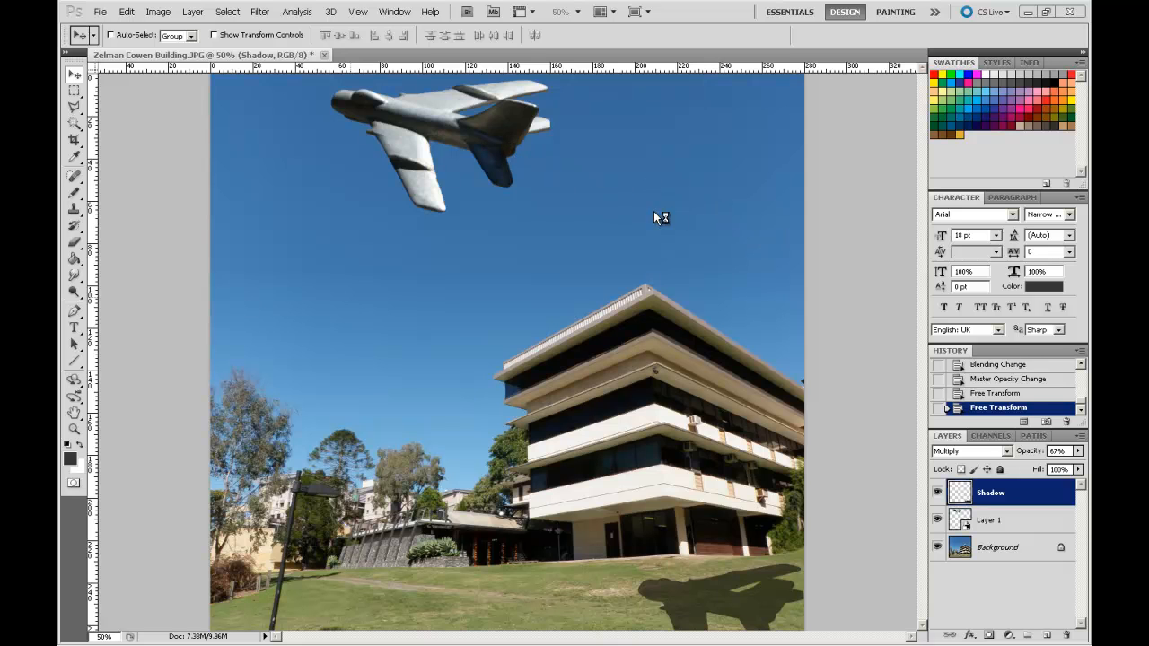
mouse_move(761, 256)
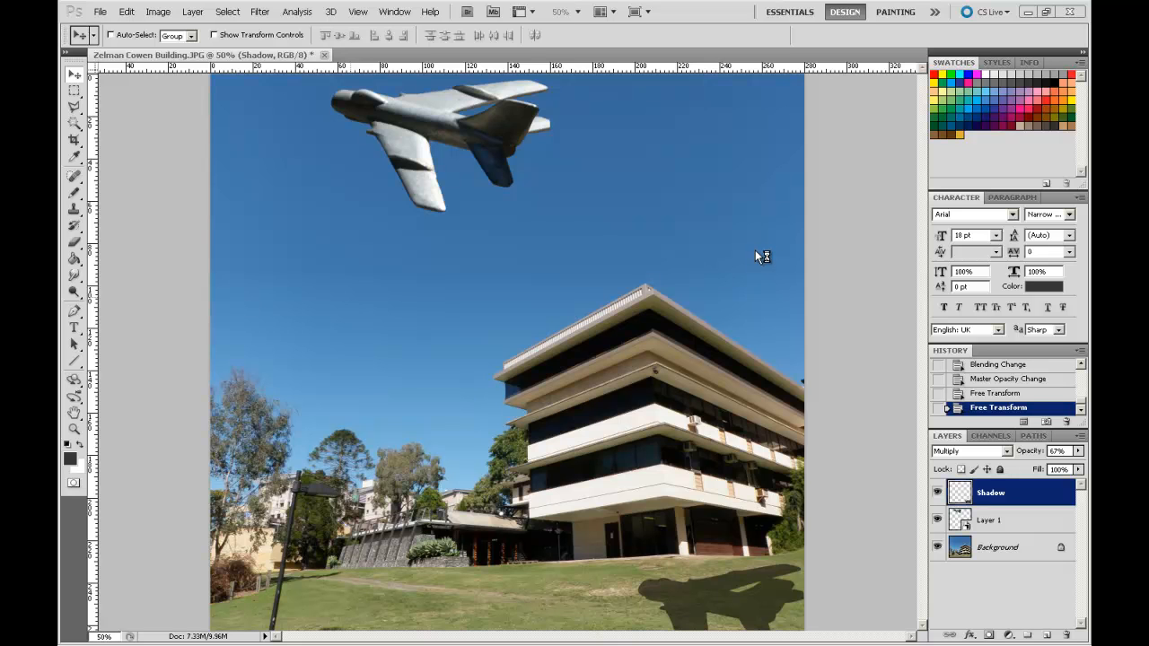
mouse_move(528, 153)
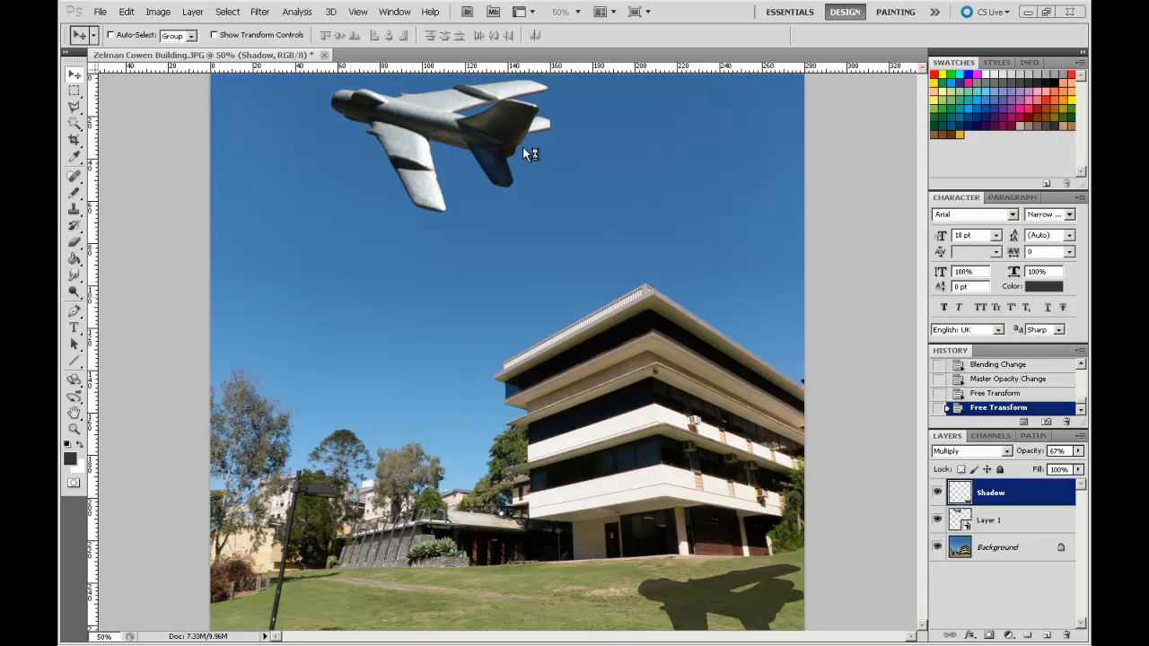
mouse_move(510, 163)
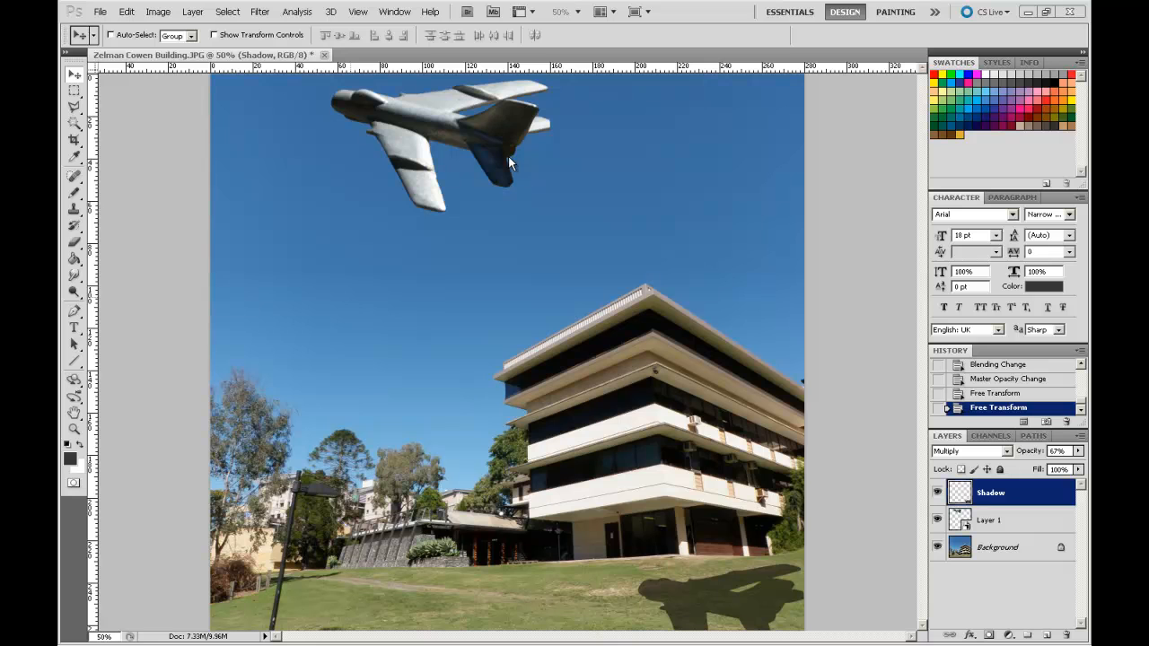
mouse_move(303, 232)
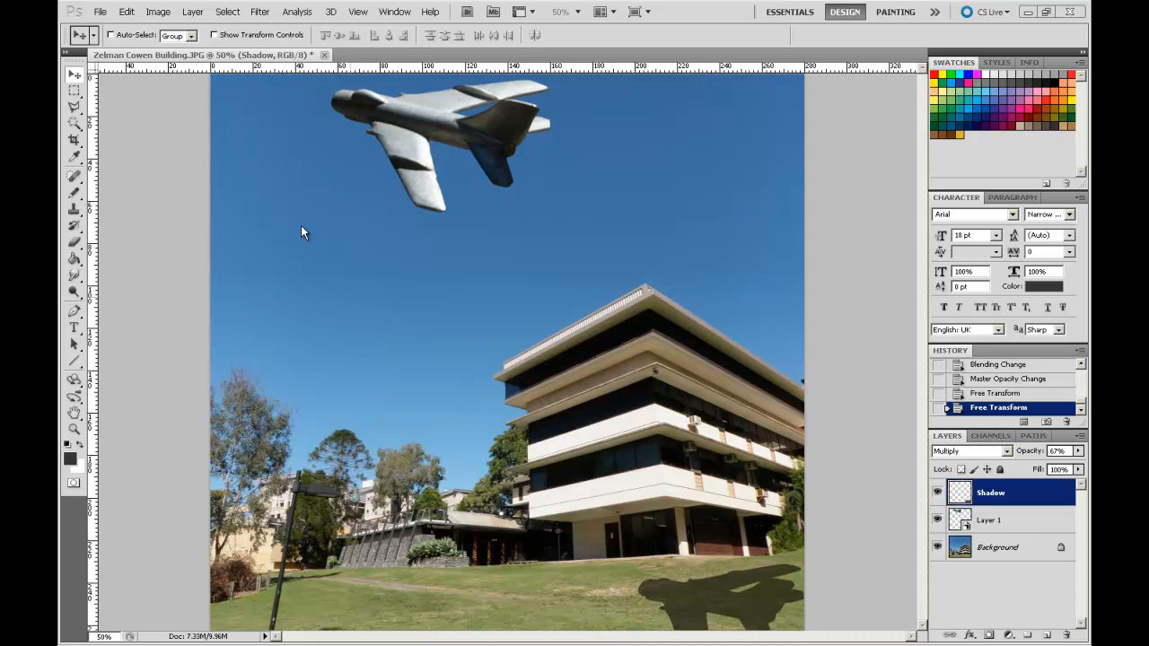
mouse_move(525, 153)
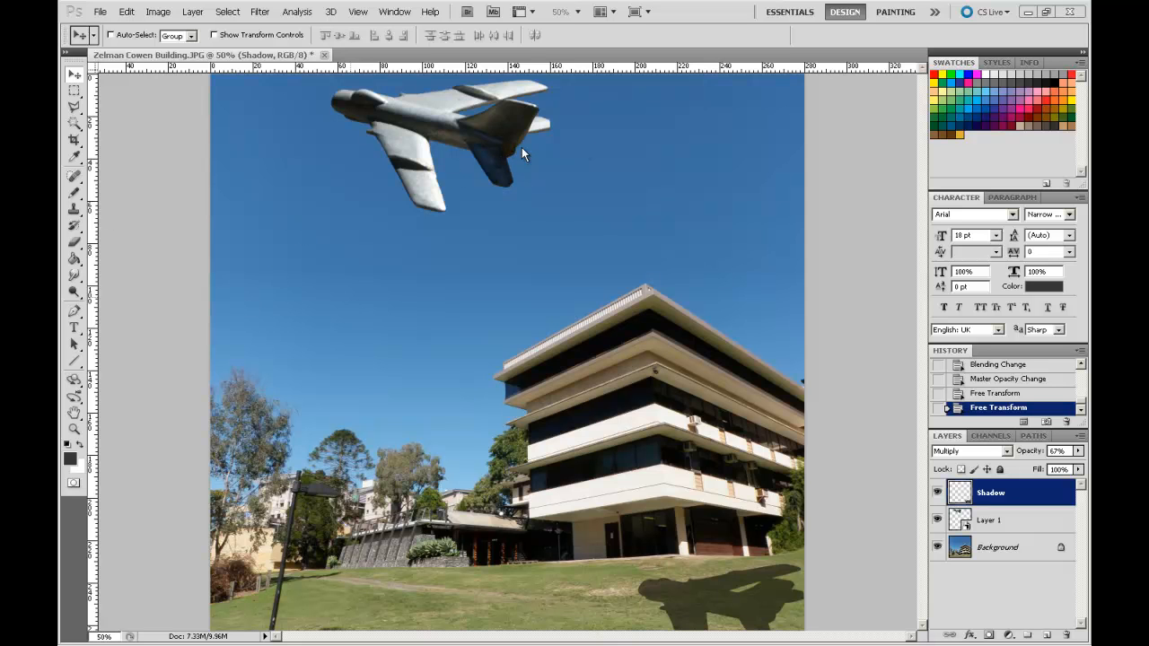
mouse_move(575, 188)
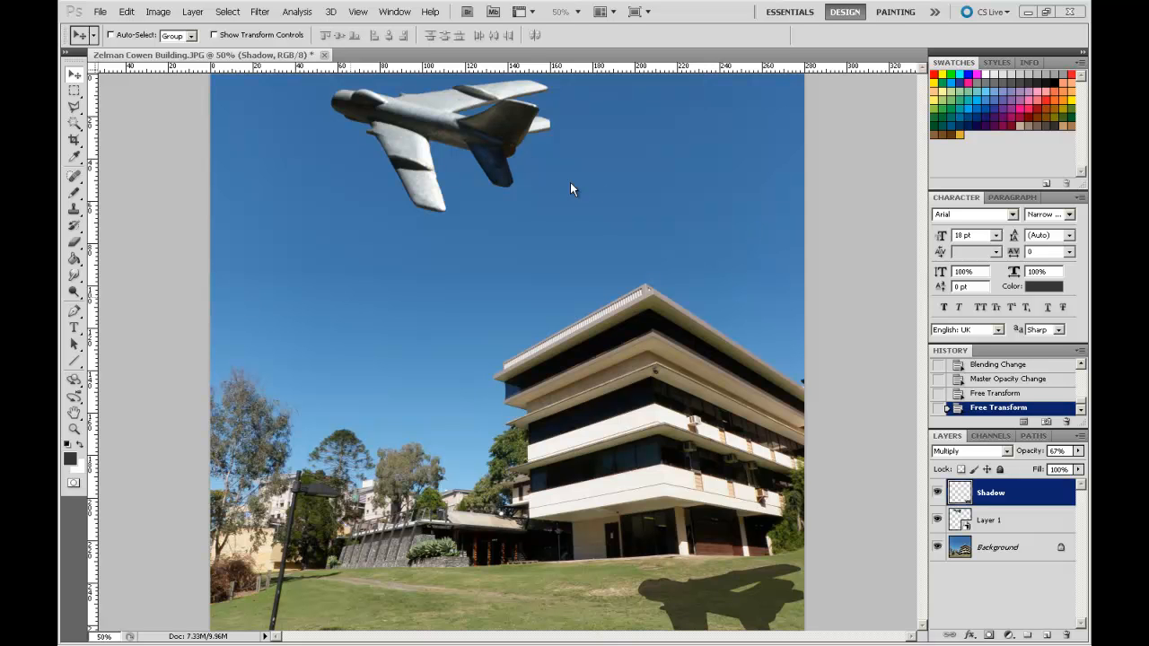
mouse_move(601, 194)
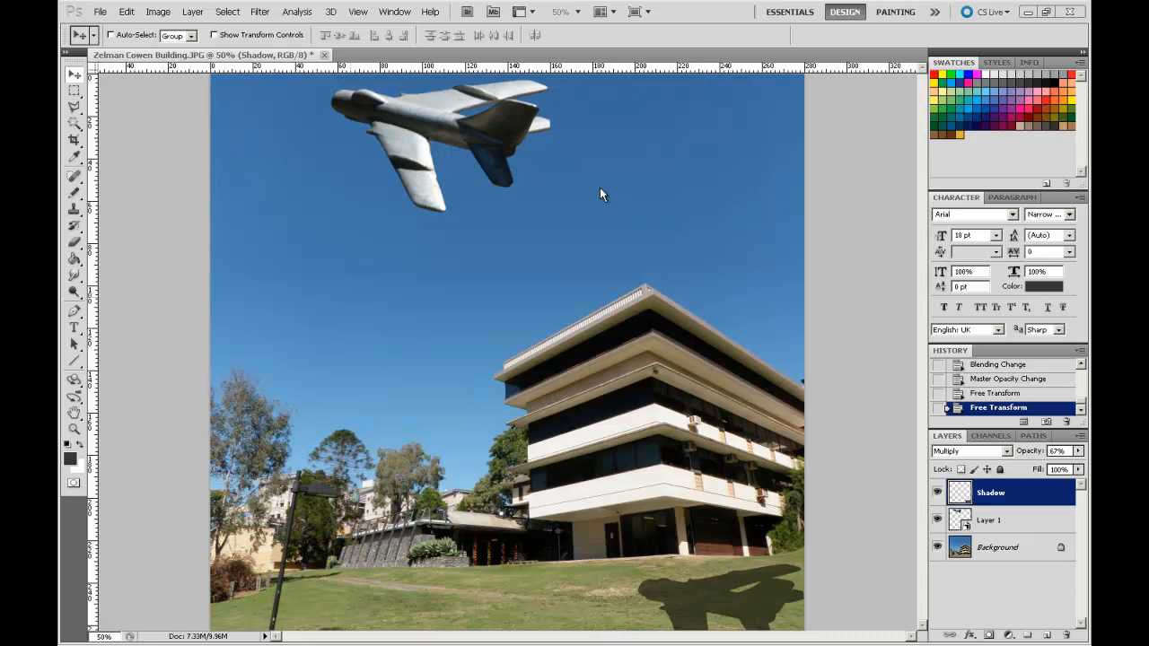
mouse_move(297, 150)
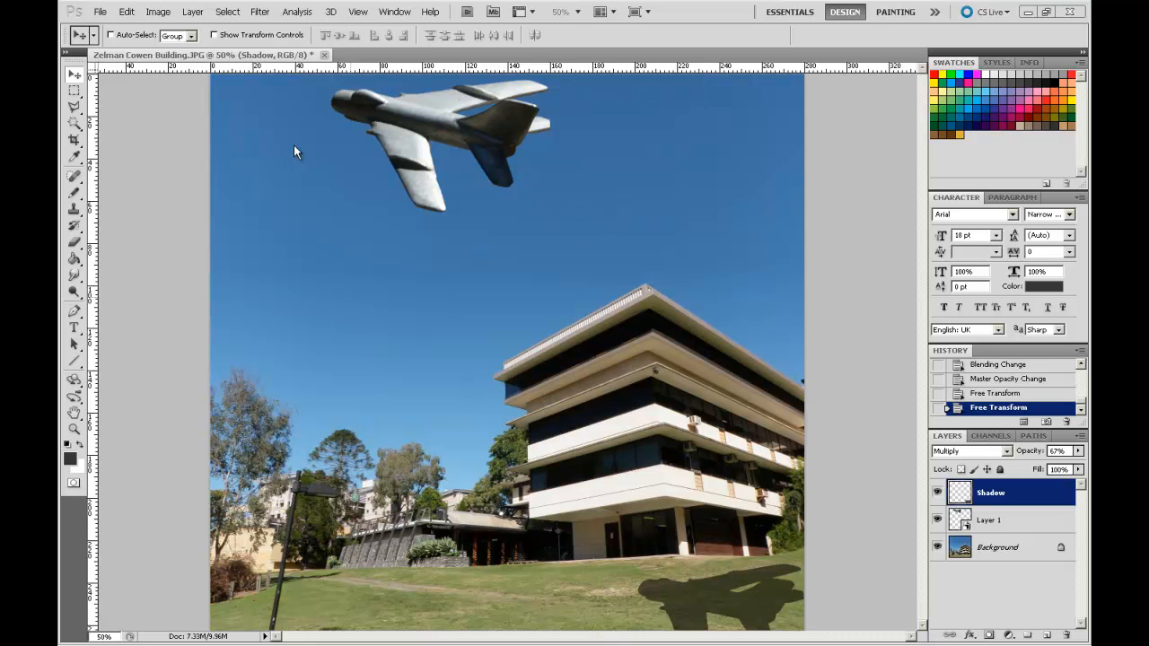
mouse_move(560, 179)
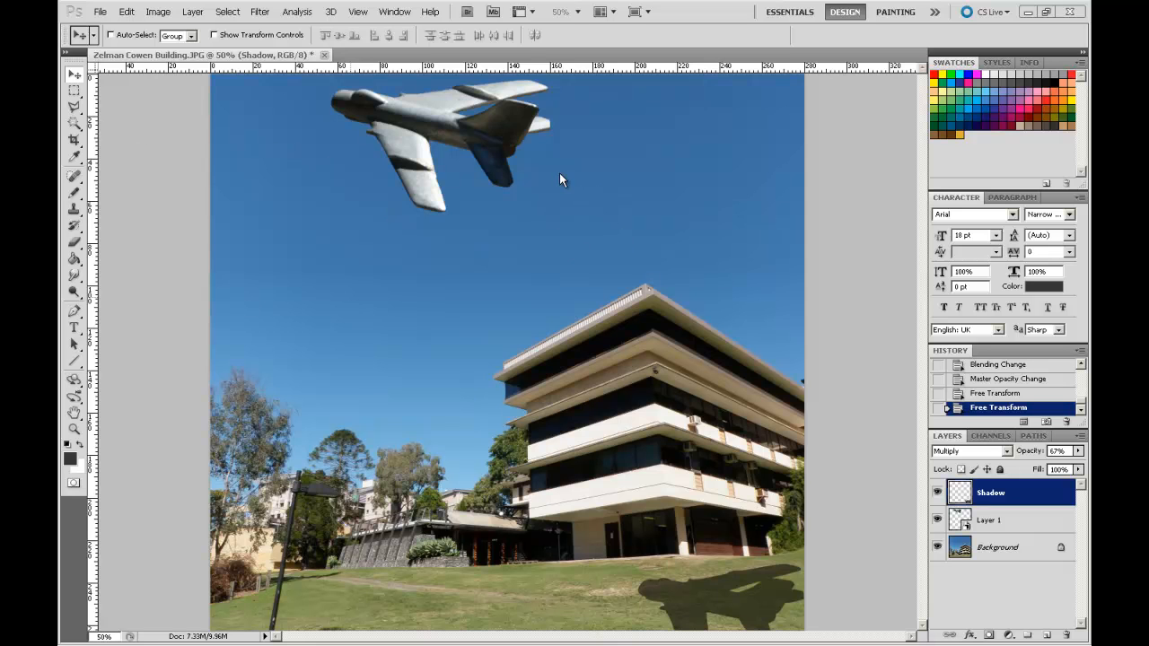
mouse_move(546, 181)
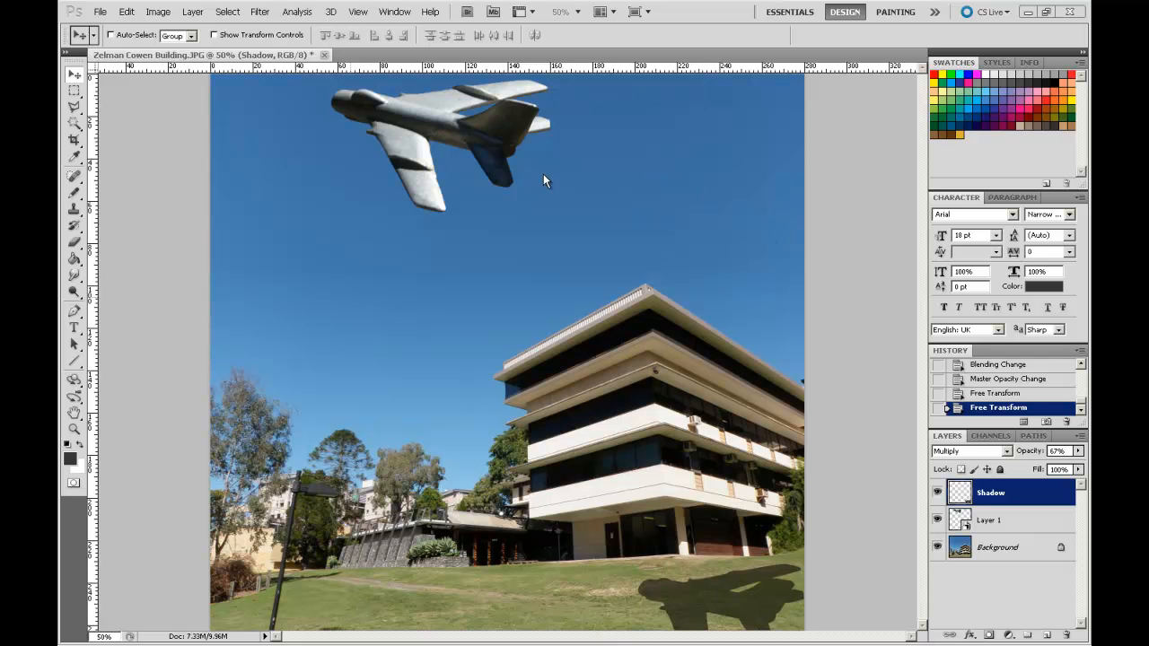
mouse_move(503, 223)
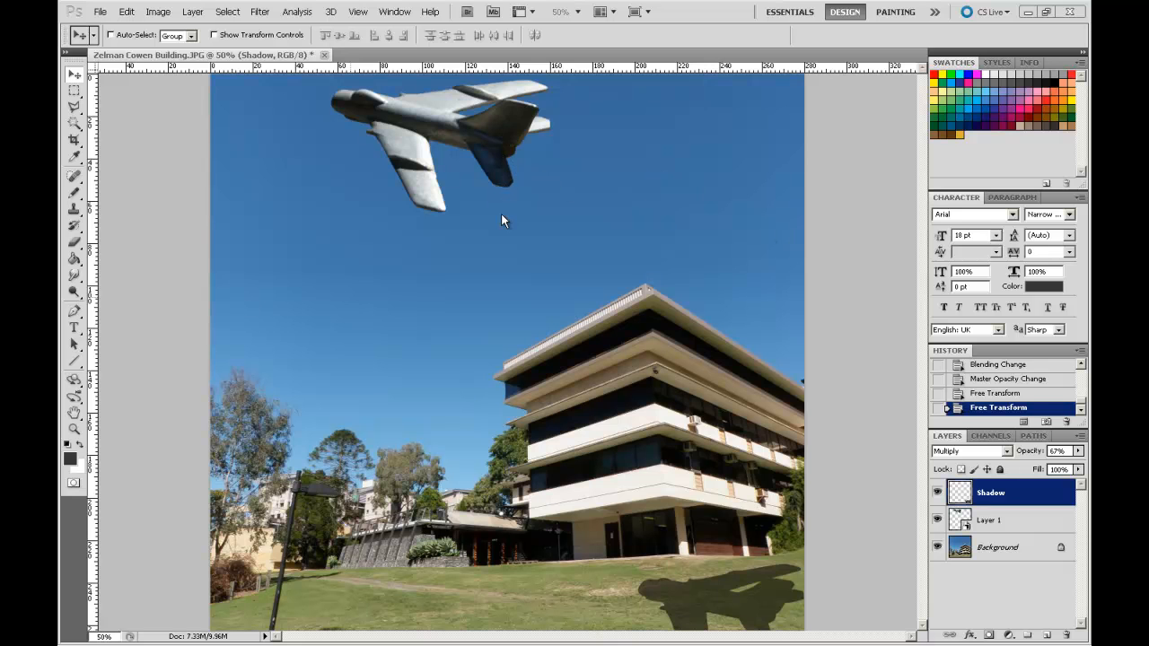
Step: Open FA-18-Afterburners.psd as a second document beside the building montage
click(101, 11)
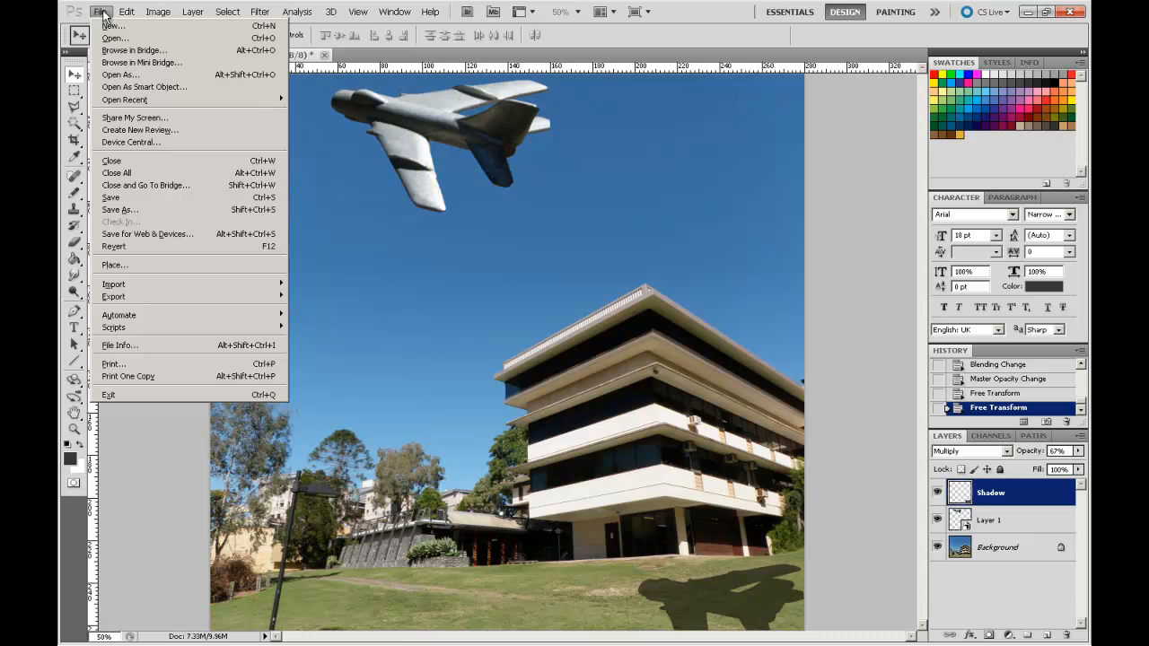
click(115, 37)
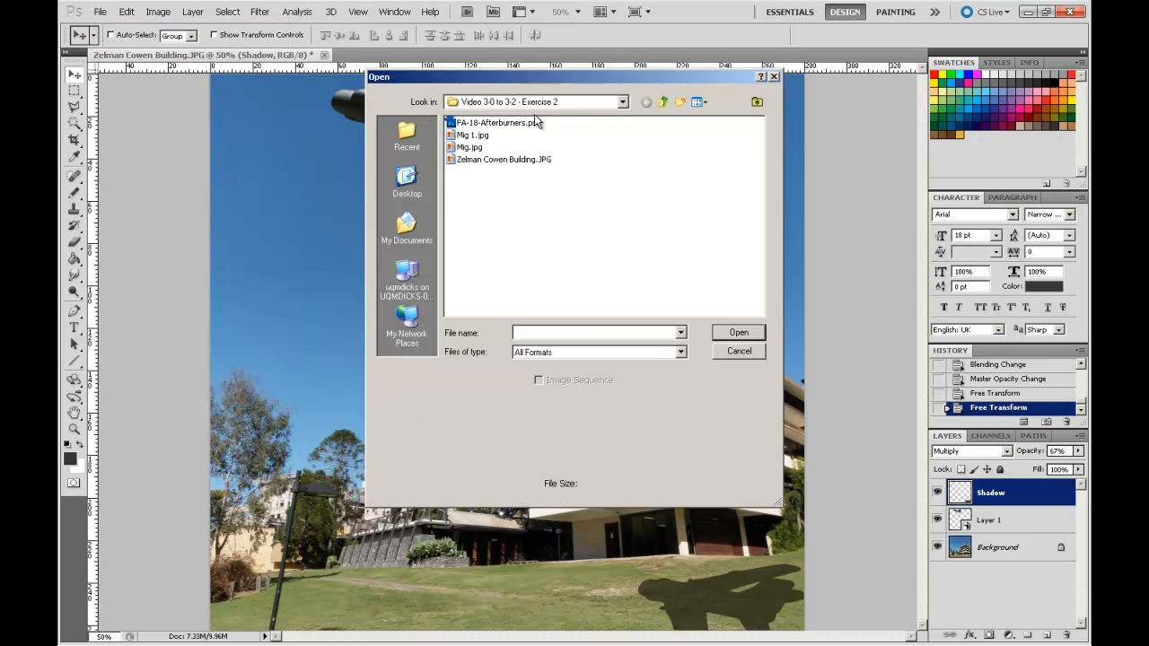
double_click(499, 122)
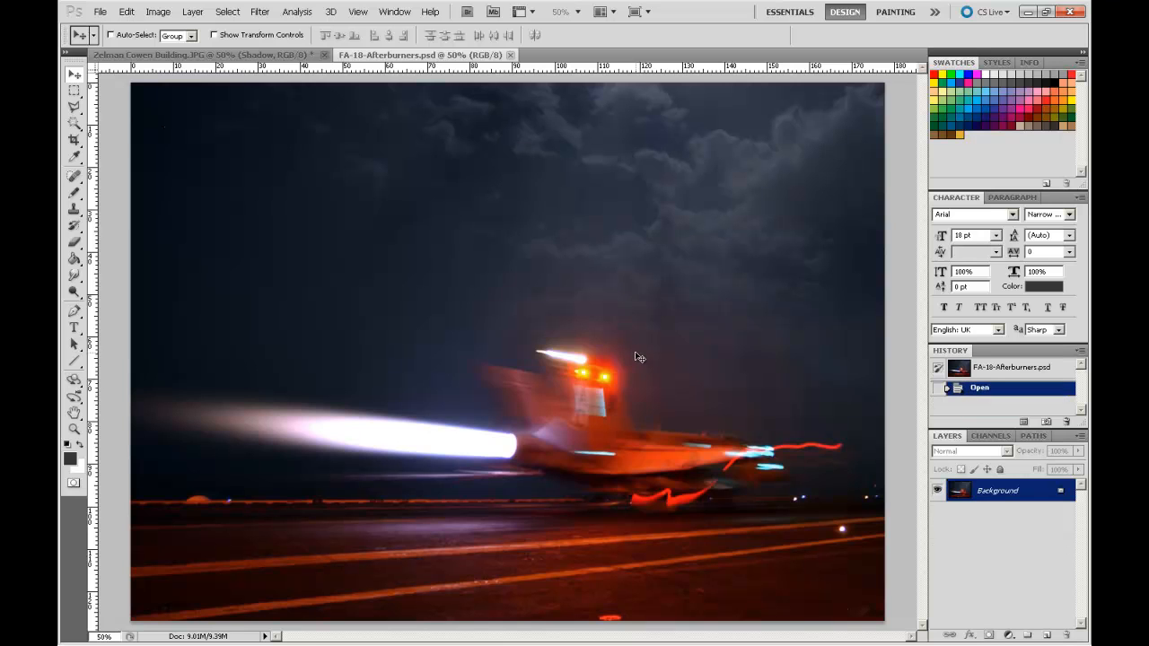
mouse_move(672, 460)
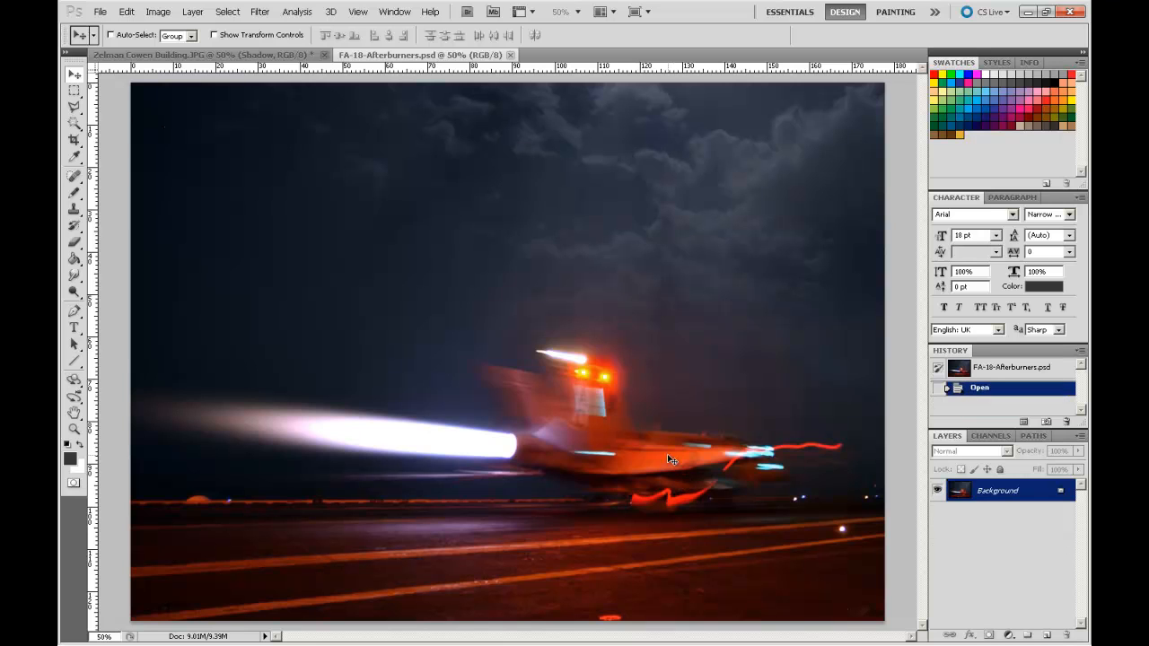
mouse_move(510, 168)
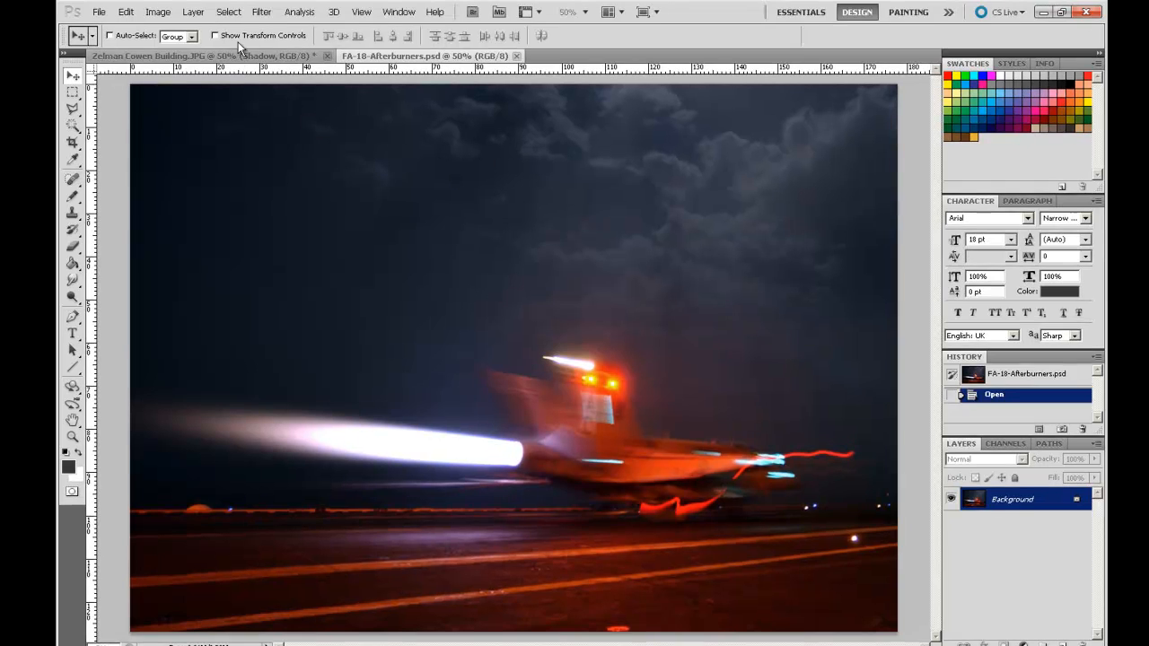
Step: Load the saved selection outlining the afterburner flame trail
click(228, 11)
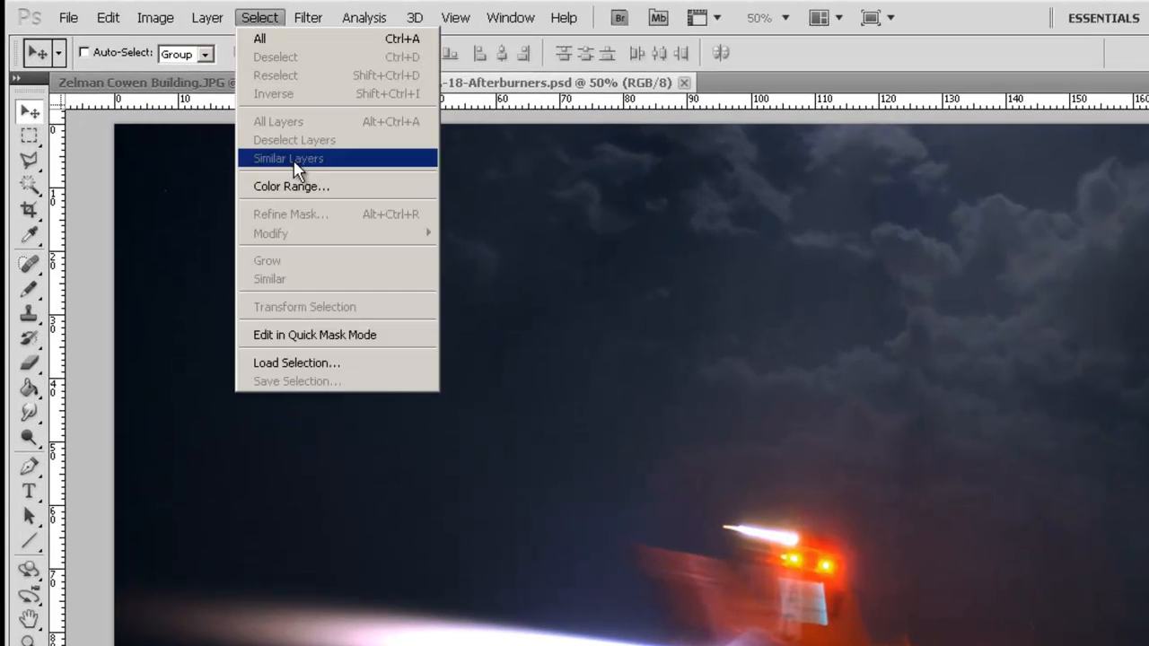
mouse_move(320, 363)
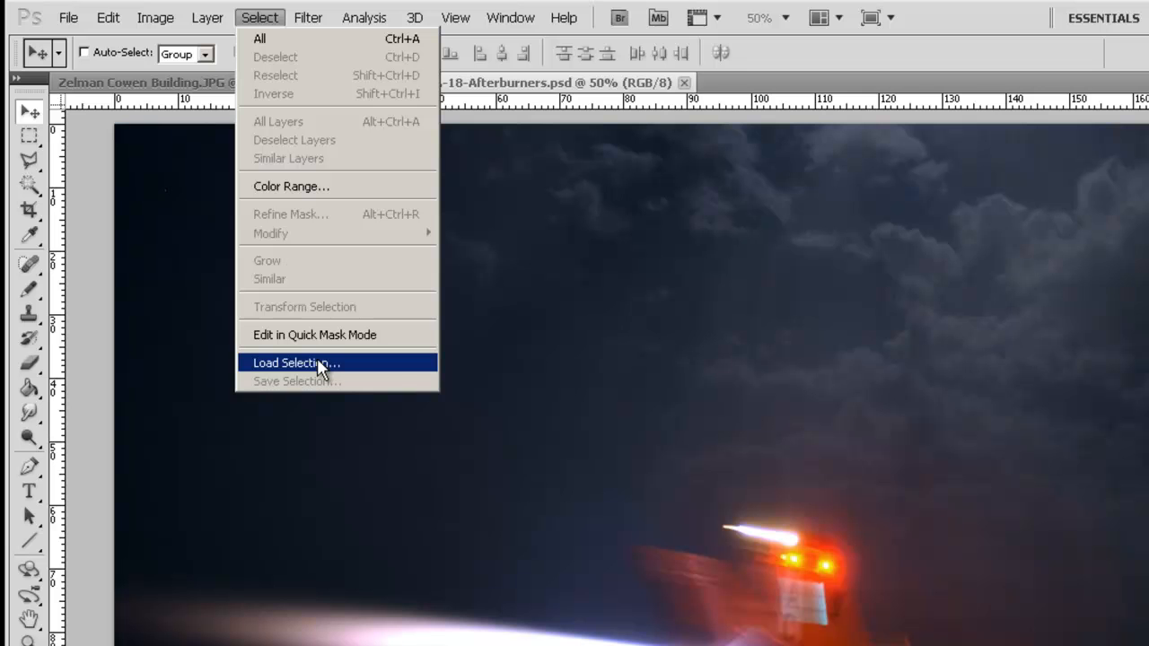
click(296, 362)
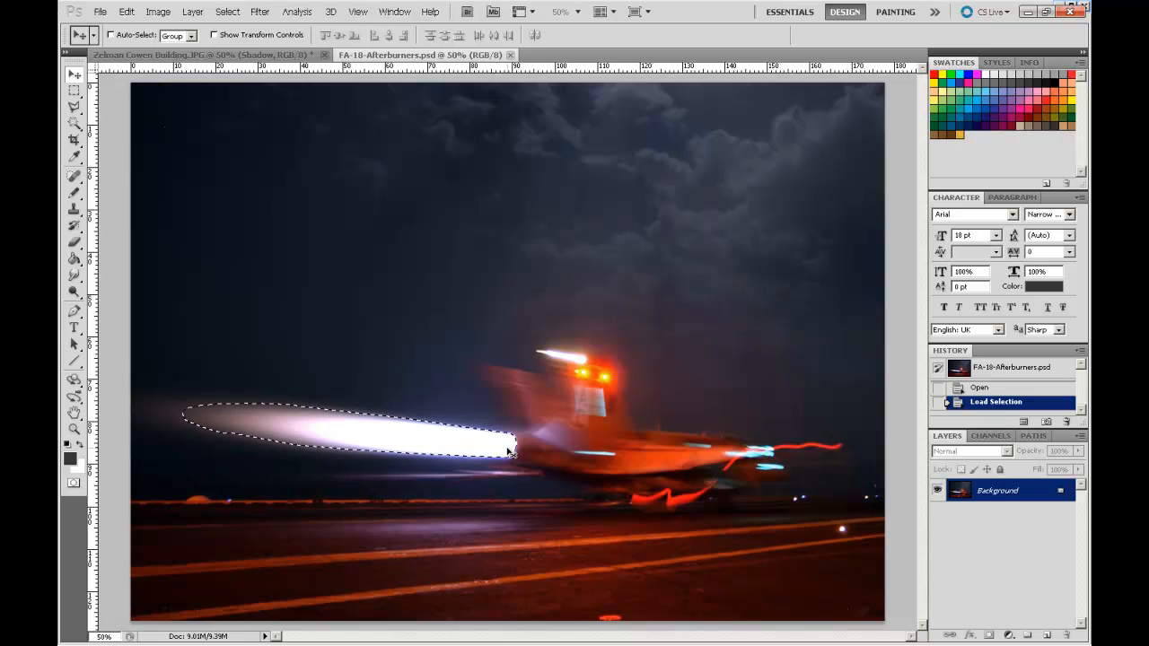
mouse_move(492, 377)
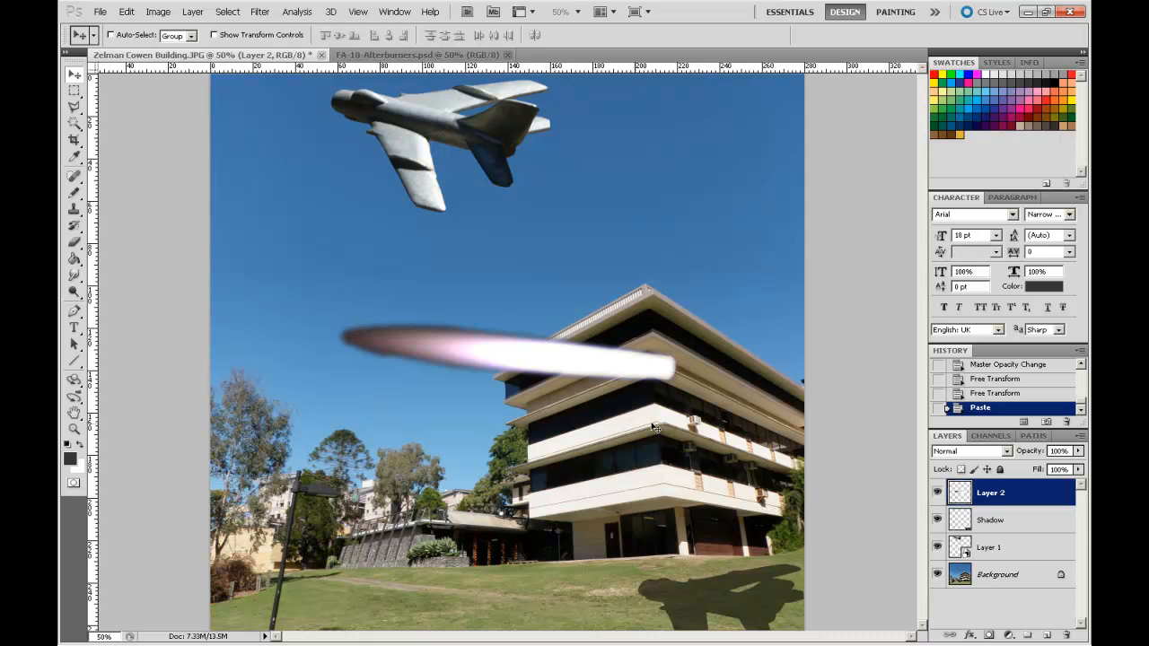
mouse_move(546, 171)
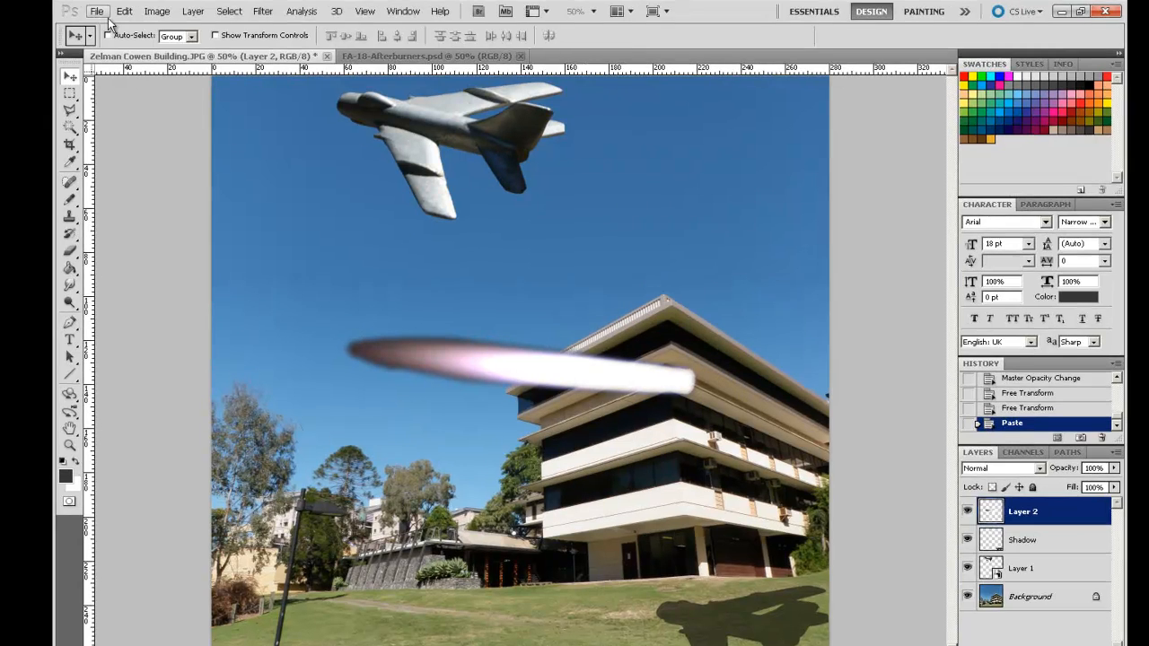
Step: Rotate the pasted flare layer to angle down behind the jet's tail
click(124, 10)
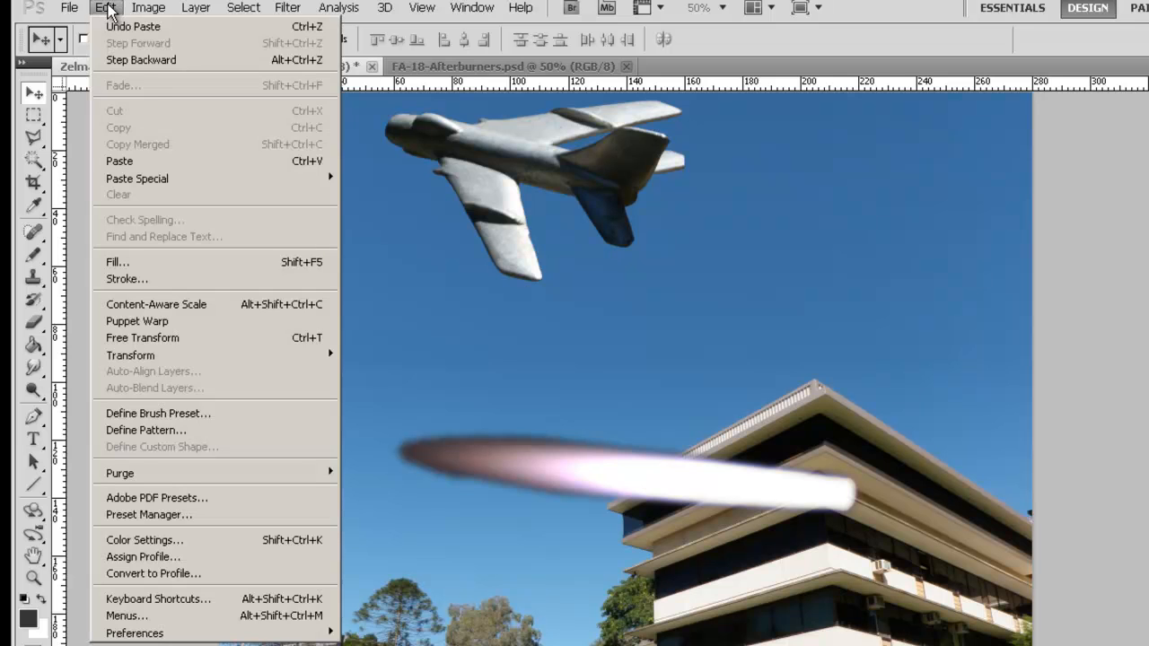
mouse_move(130, 356)
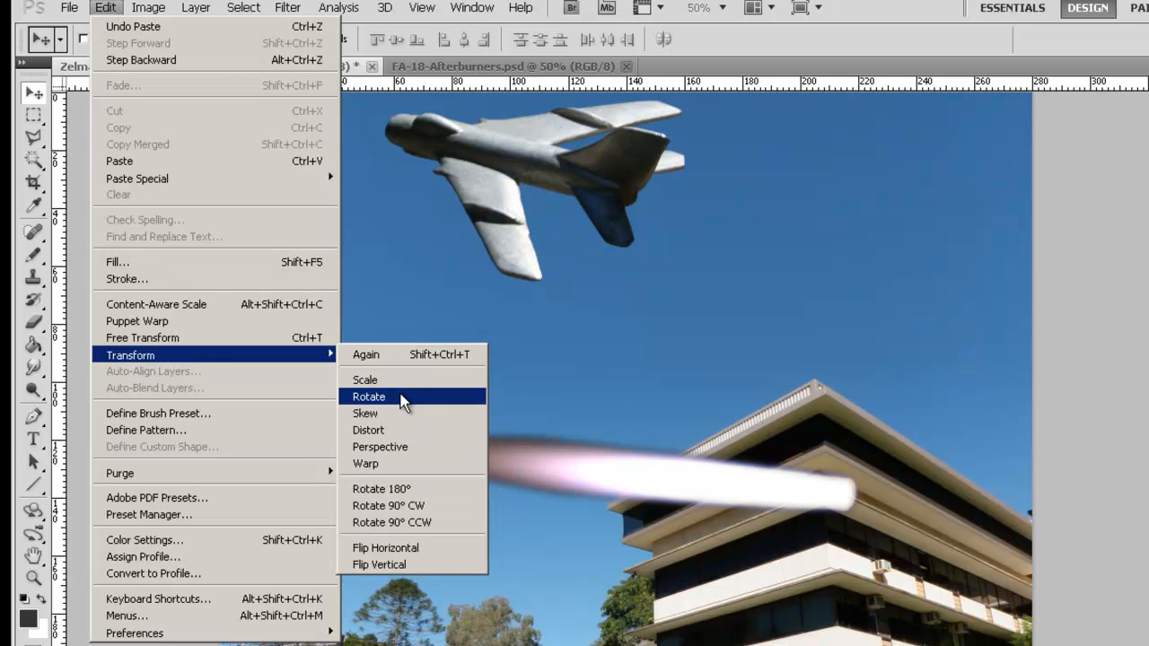
click(368, 397)
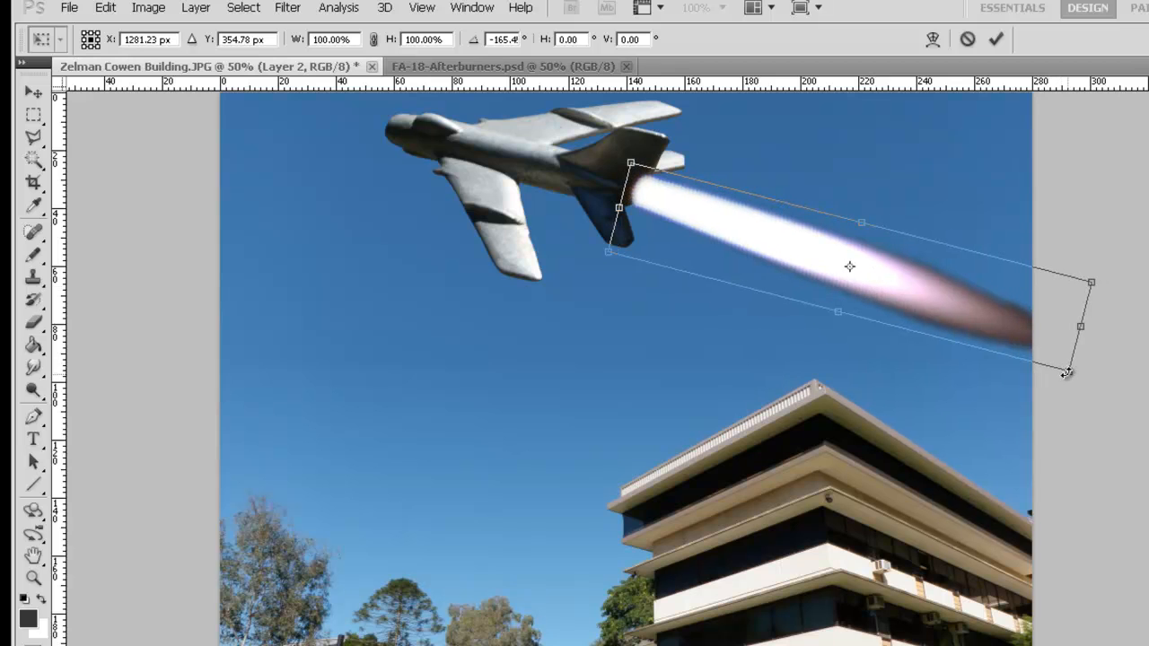
drag(1063, 372, 1074, 359)
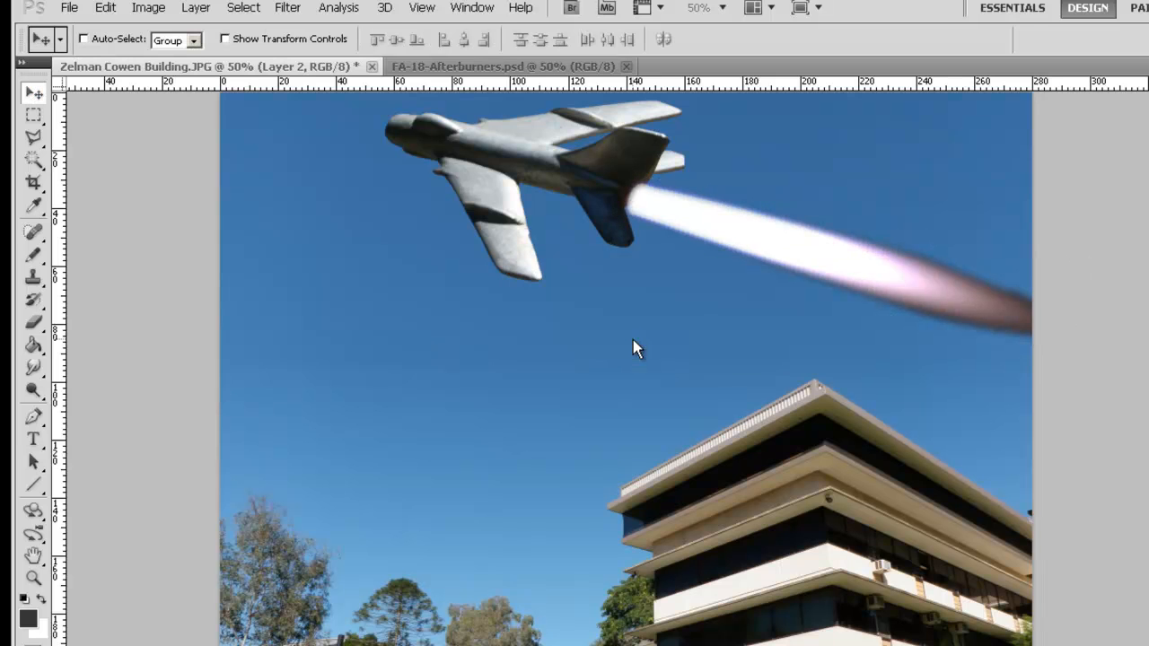
Step: Scale the flare down to about 80 percent and apply the transformation
click(104, 7)
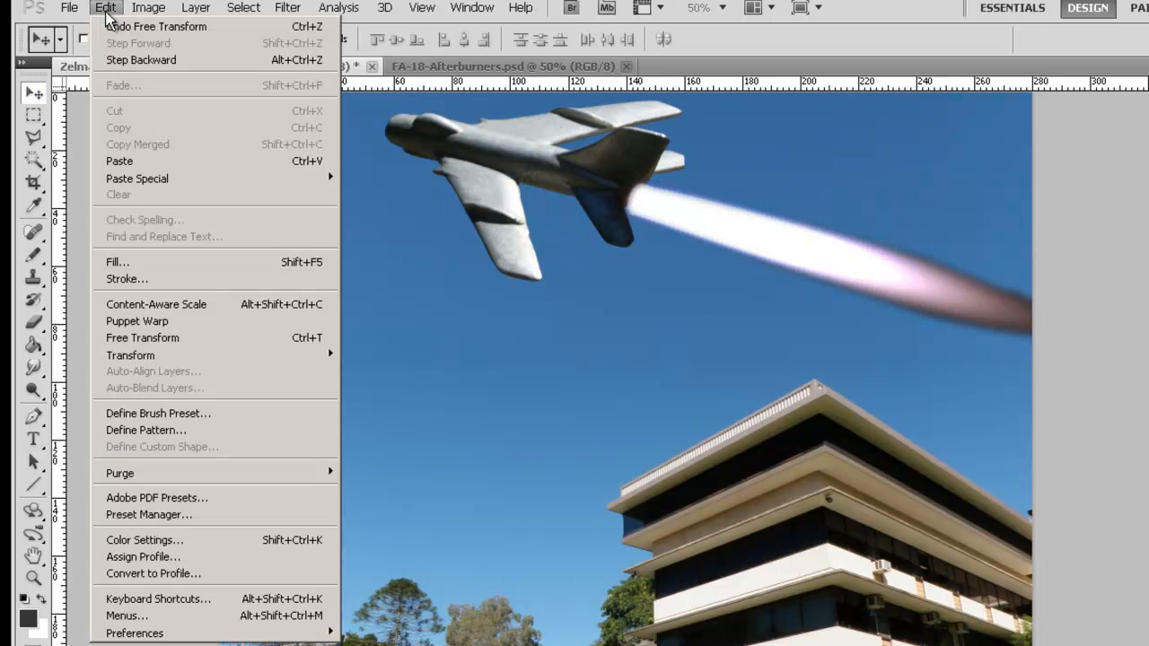
mouse_move(129, 355)
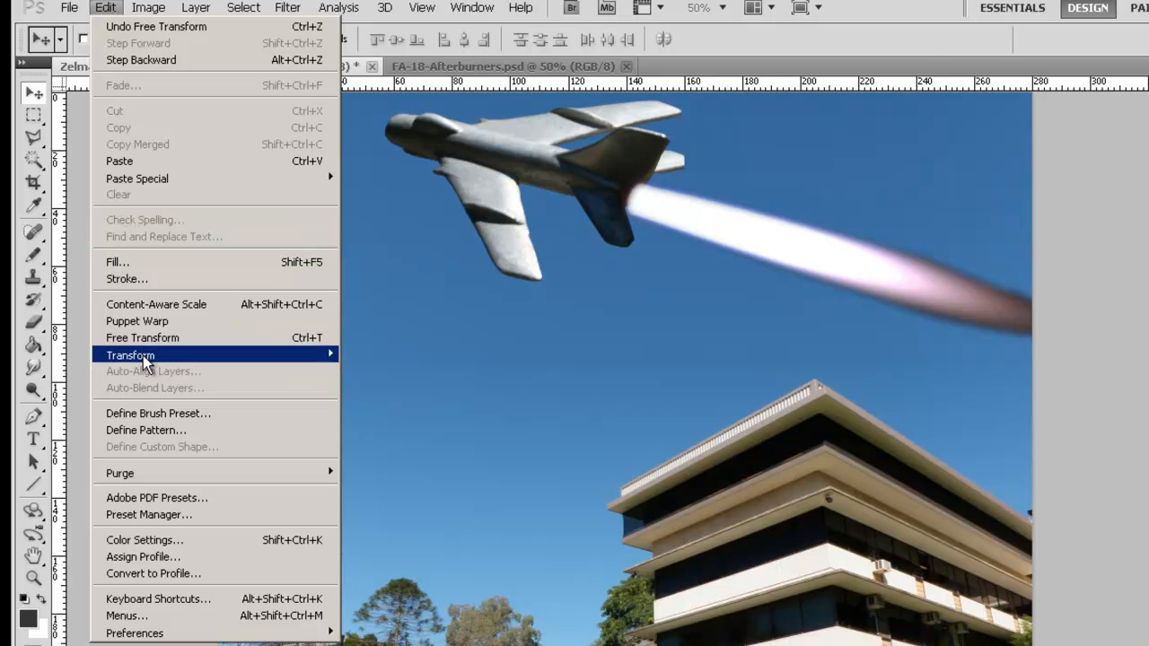
click(142, 338)
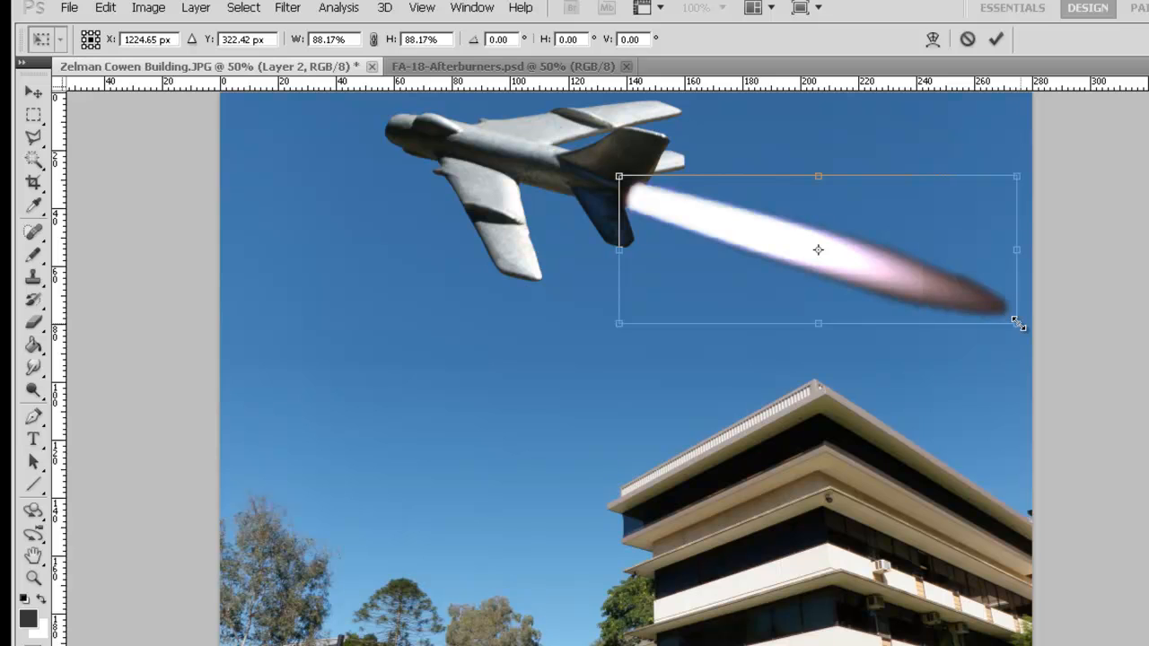
drag(1016, 323, 1005, 320)
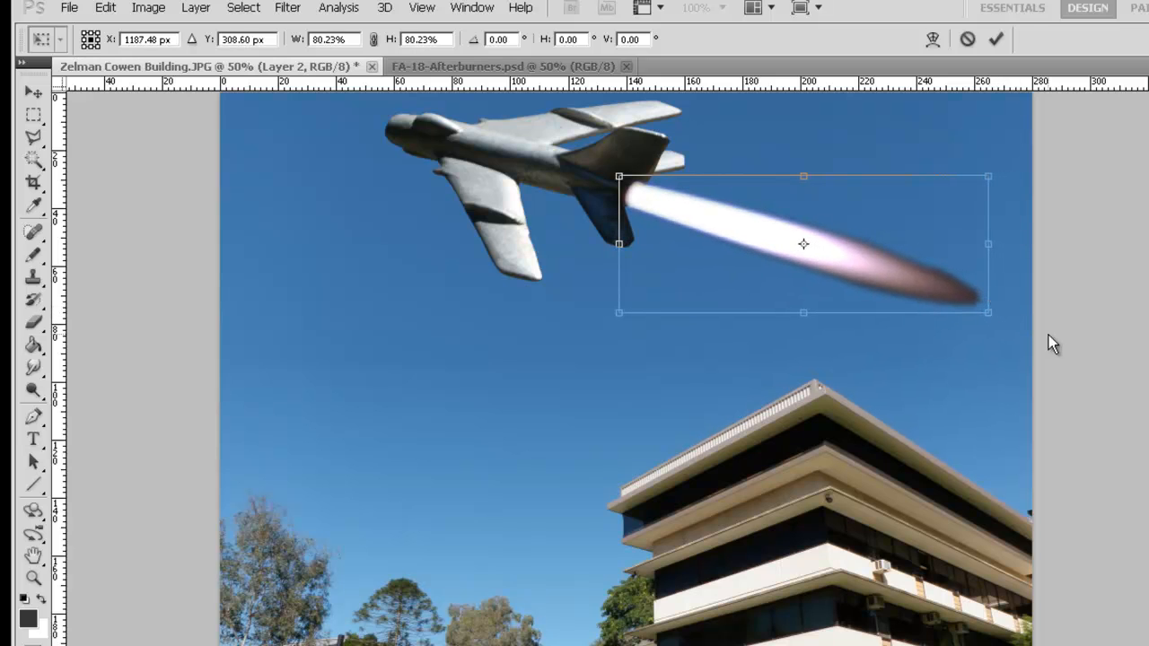
click(33, 93)
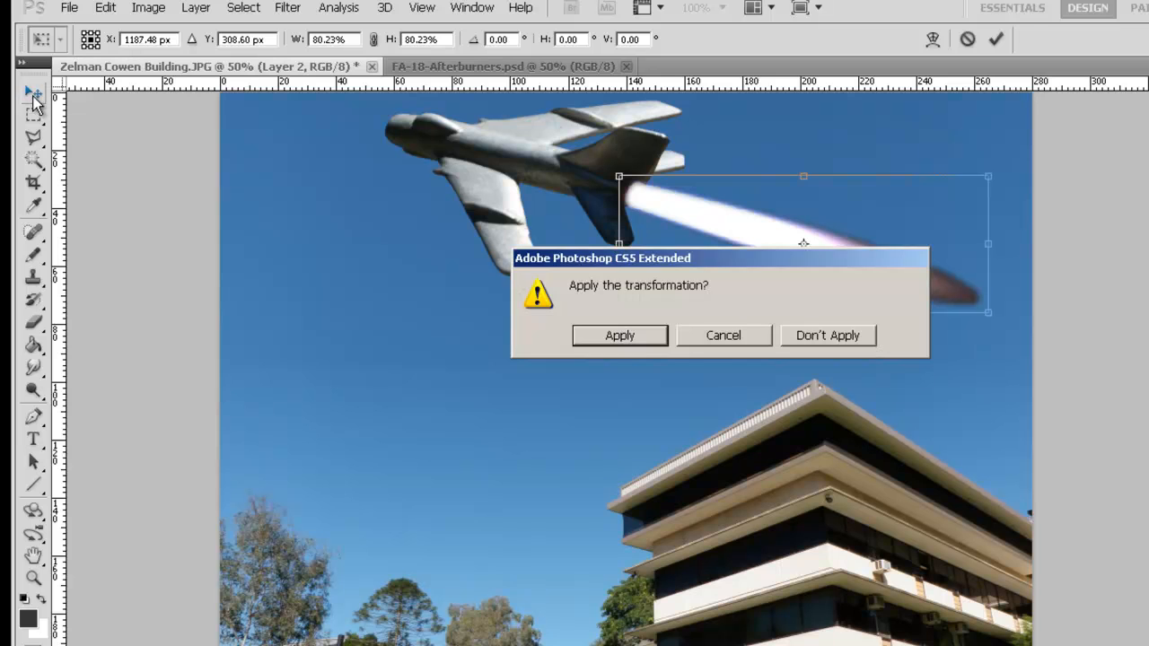
click(619, 336)
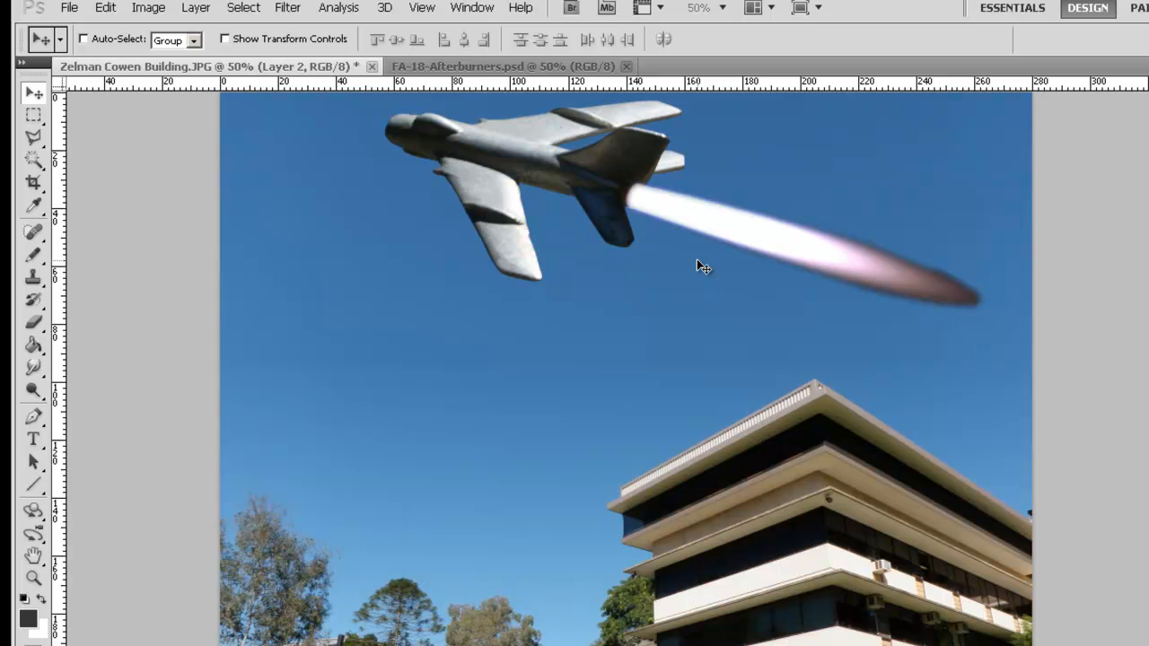
mouse_move(542, 185)
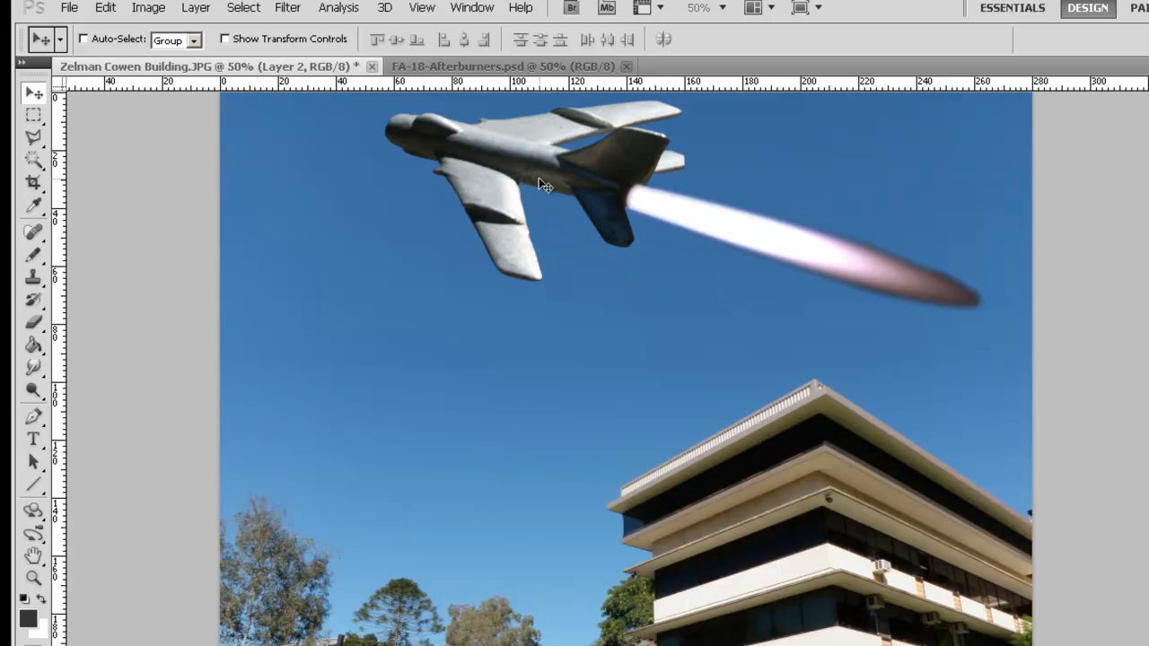
mouse_move(931, 309)
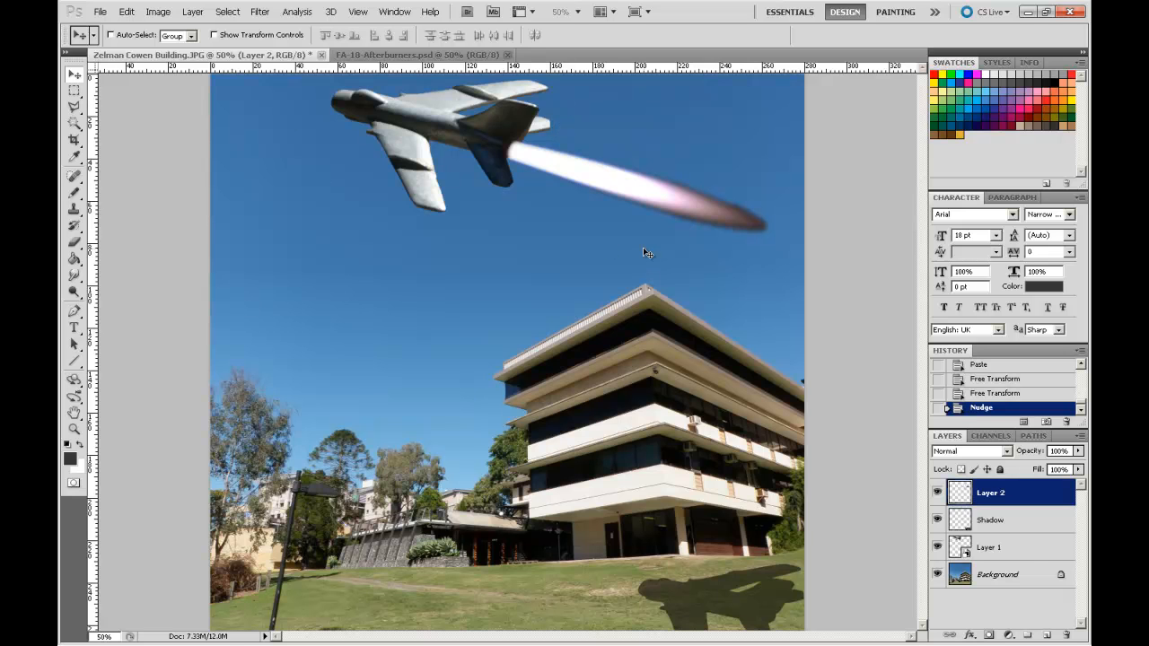
mouse_move(474, 115)
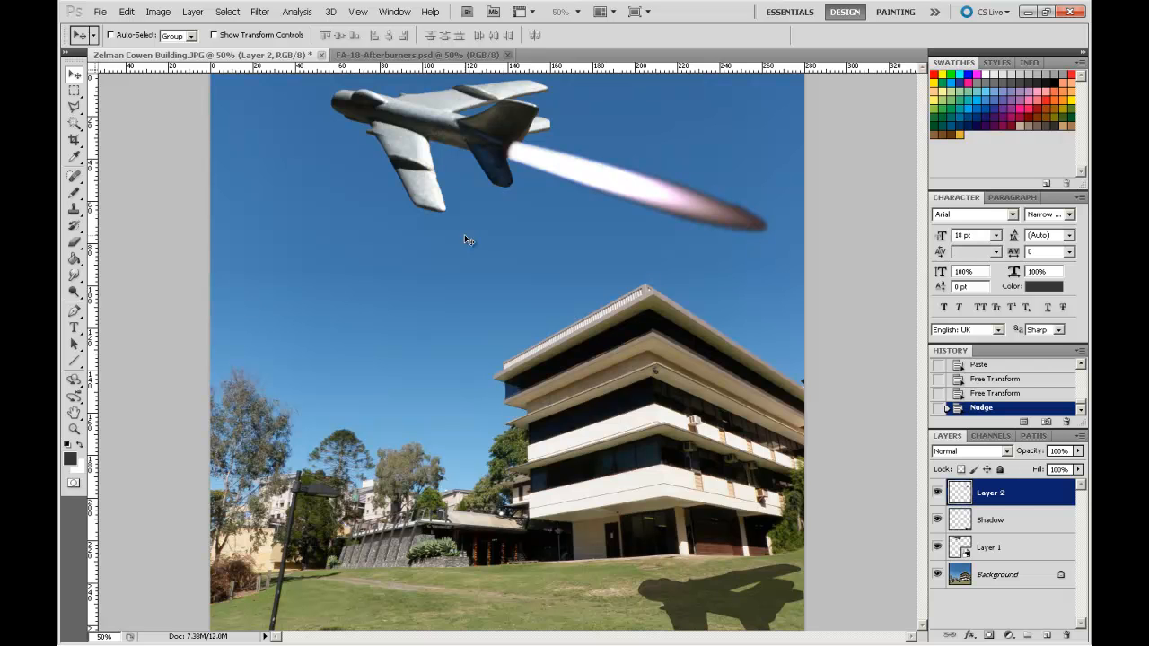
mouse_move(1013, 559)
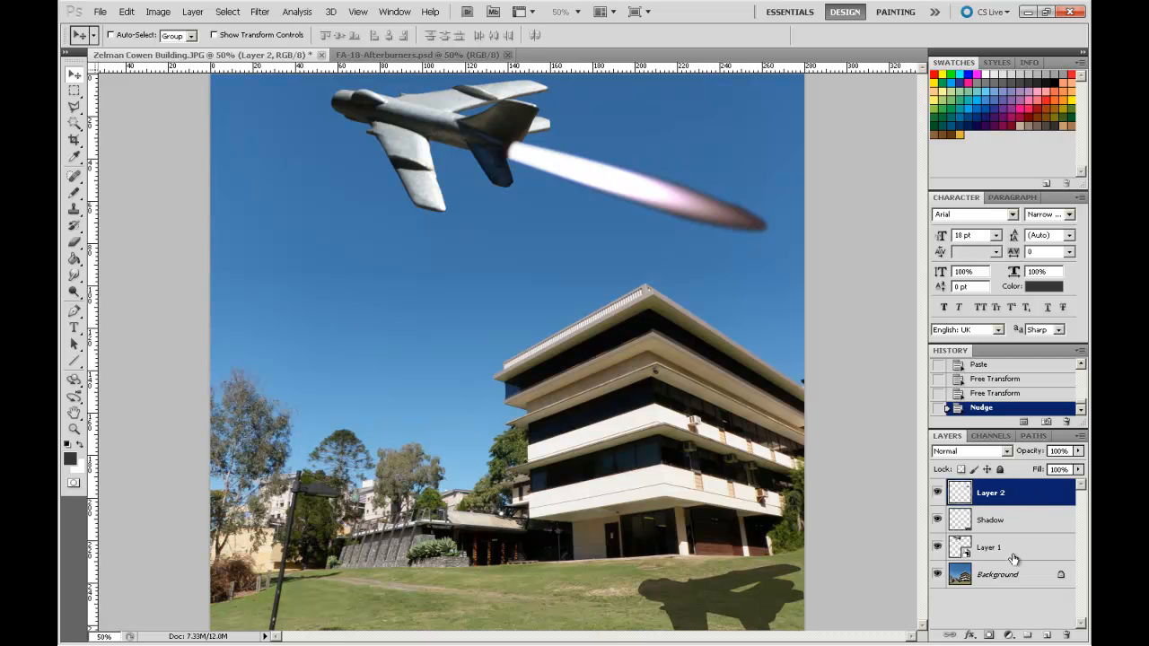
mouse_move(1013, 550)
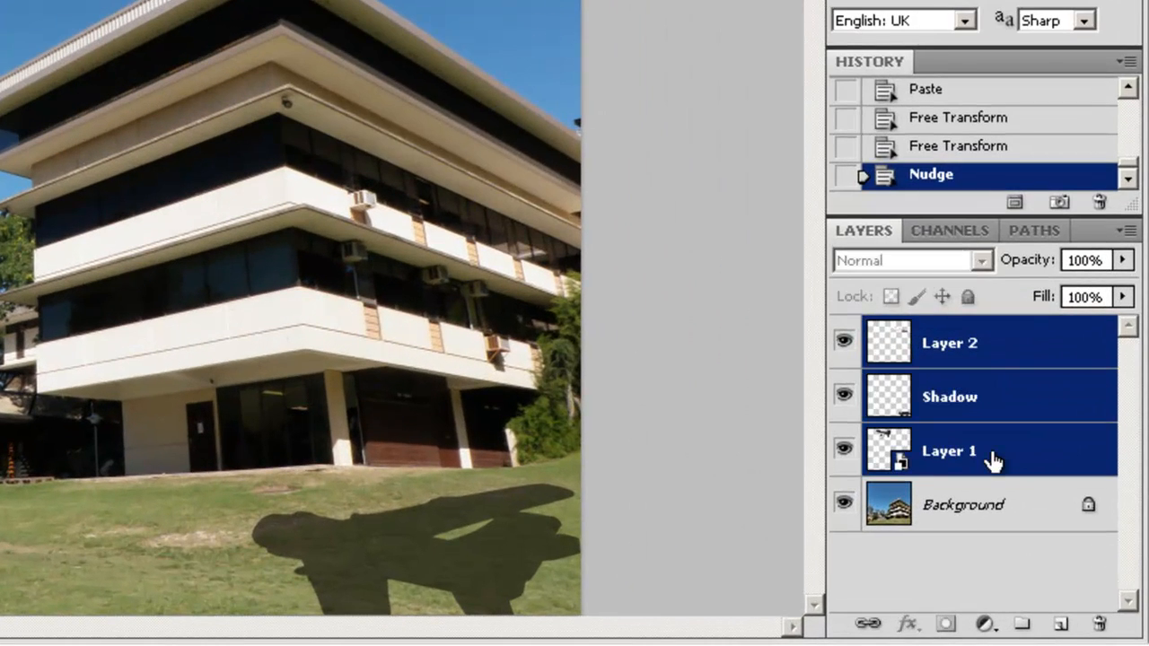
Step: Select Layer 2 and Layer 1 together so the jet and flare move as one
click(948, 343)
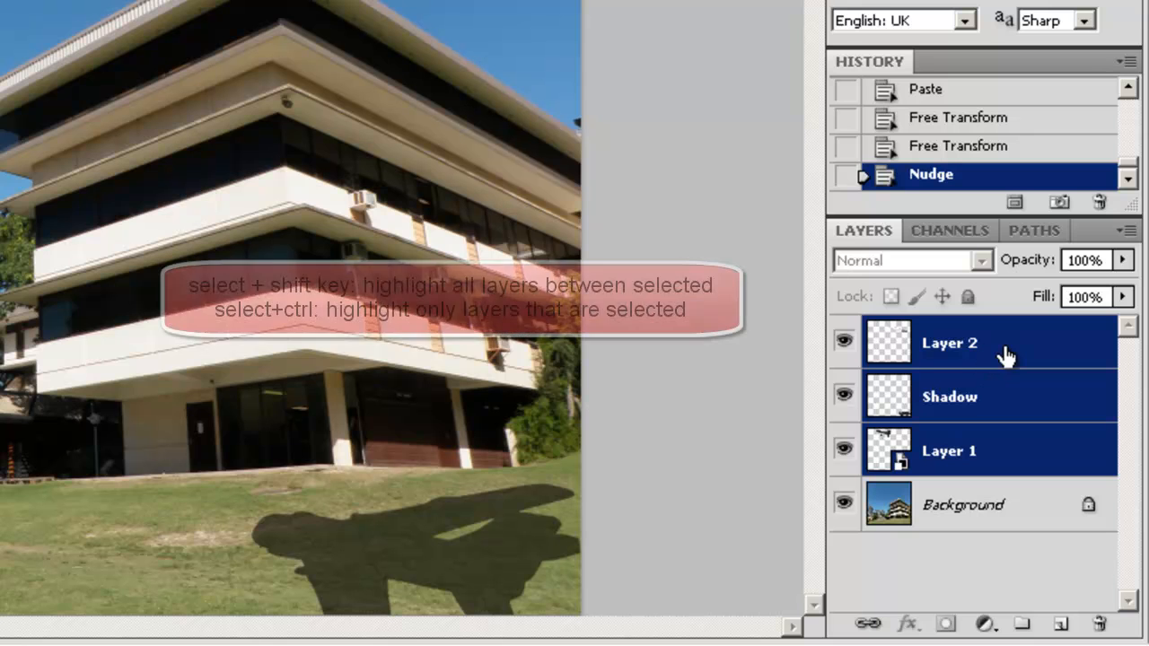
click(948, 343)
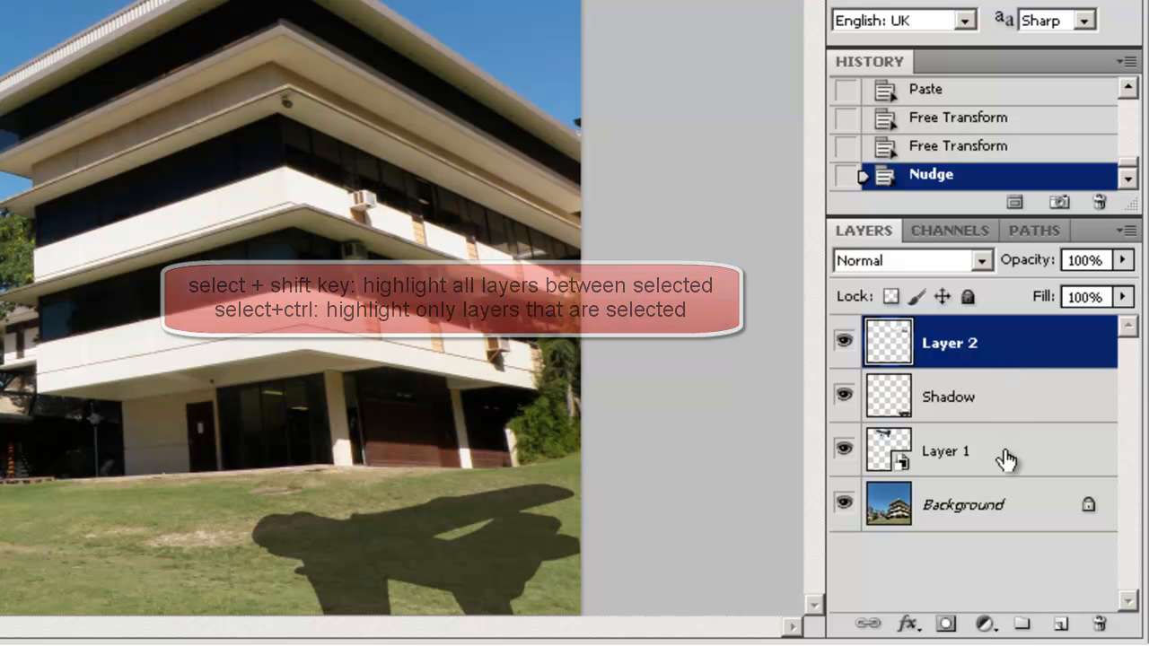
click(948, 451)
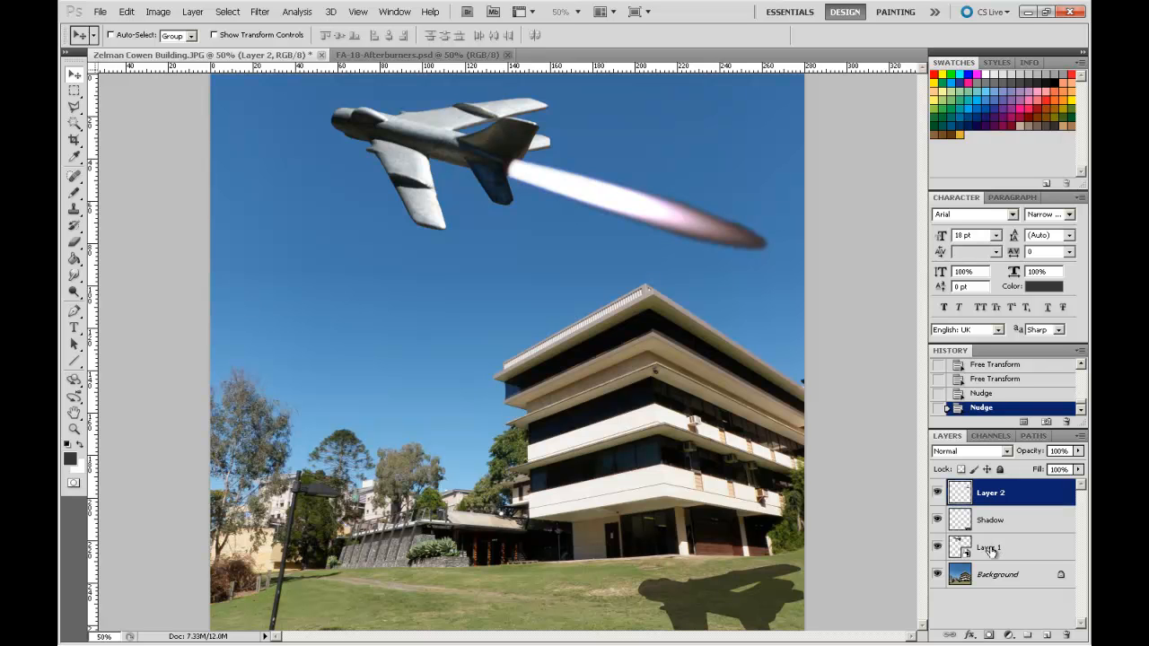
Step: Rename Layer 1 to Plane and Layer 2 to Flare
double_click(987, 548)
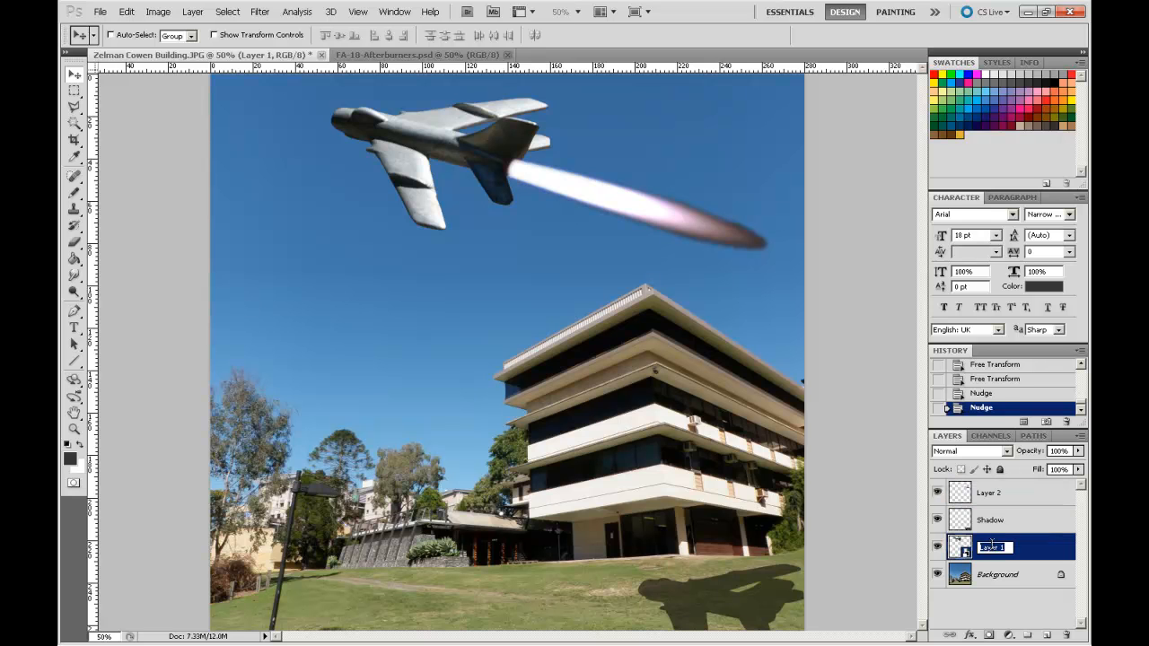
text(Plane)
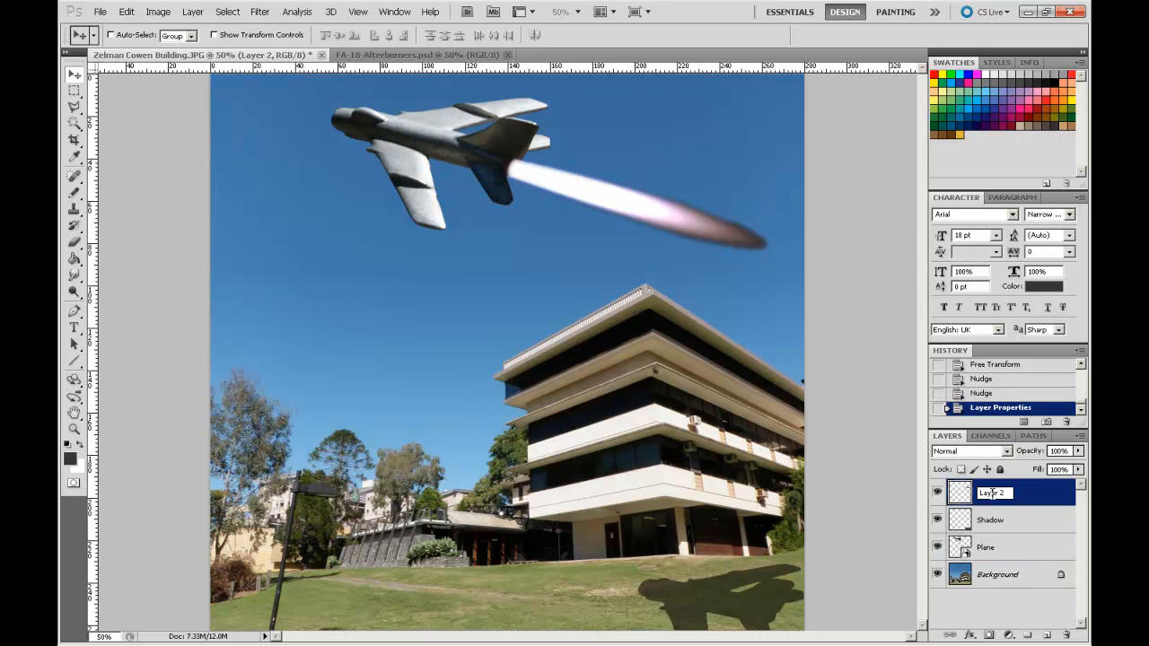
double_click(993, 492)
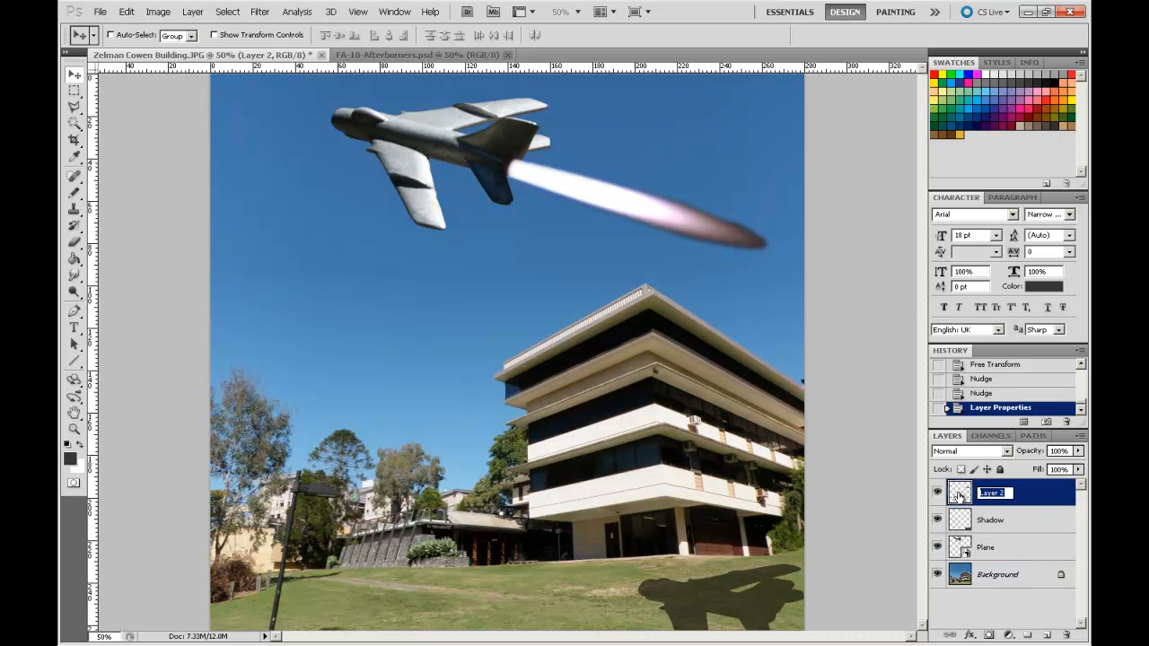
text(Flare)
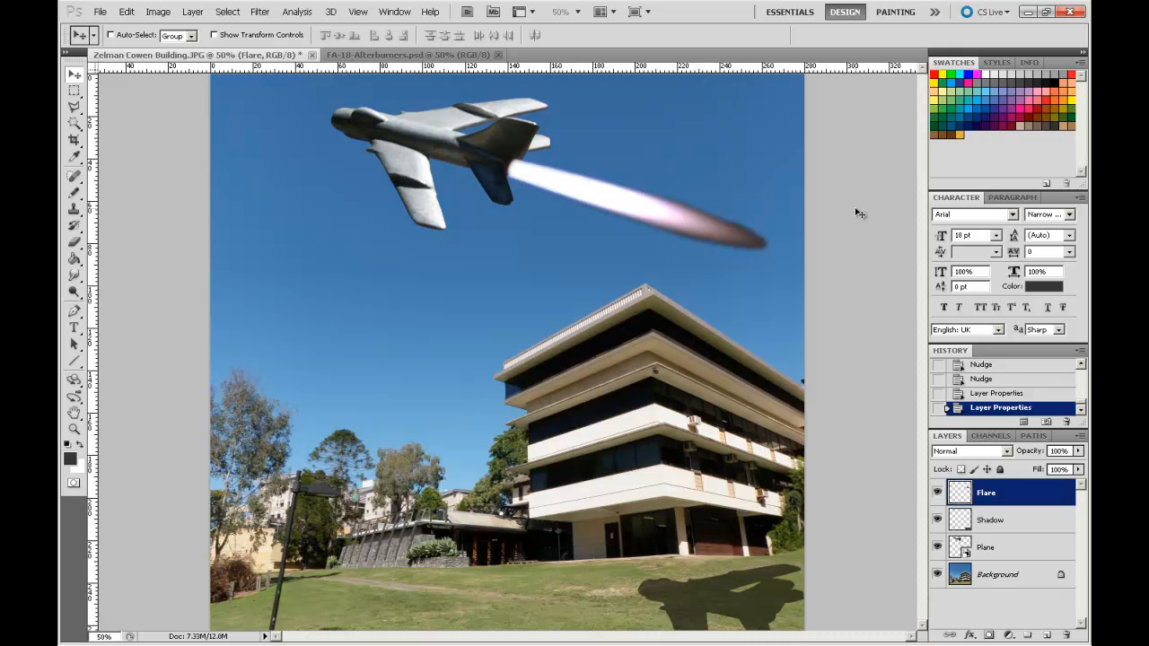
mouse_move(700, 237)
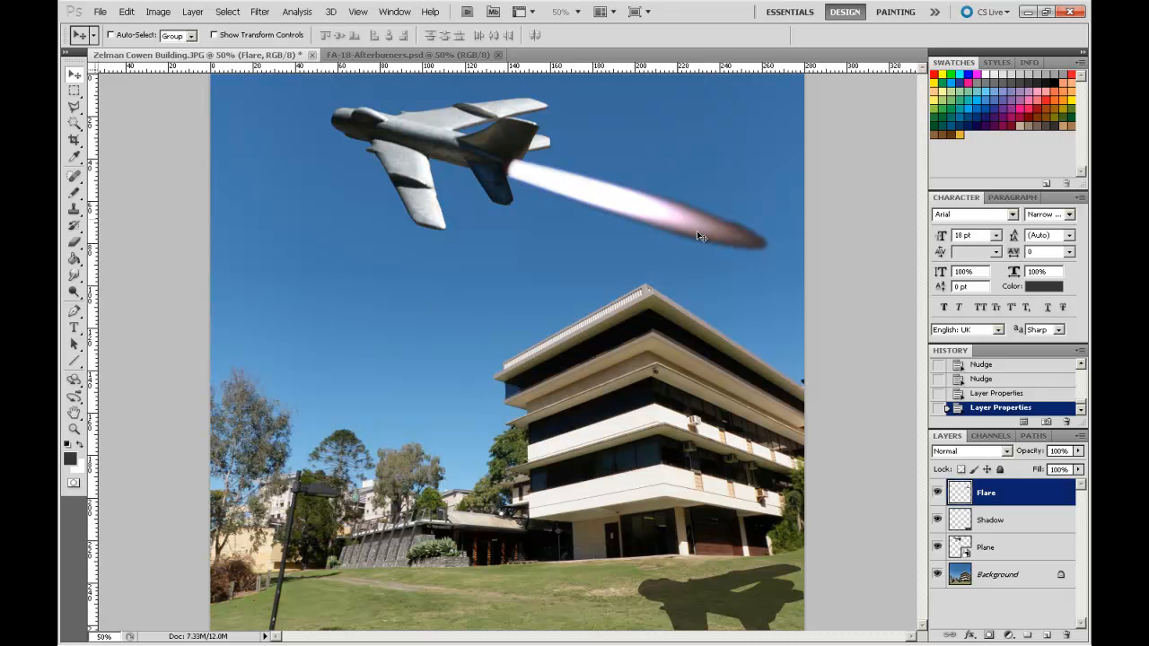
mouse_move(786, 273)
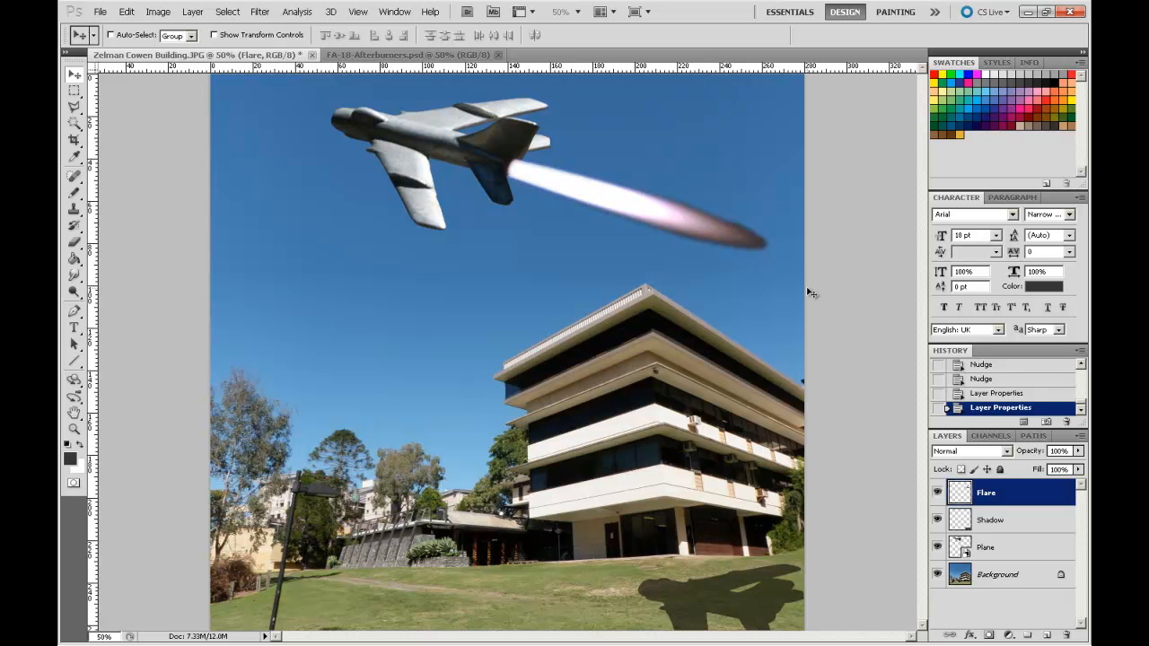
mouse_move(786, 360)
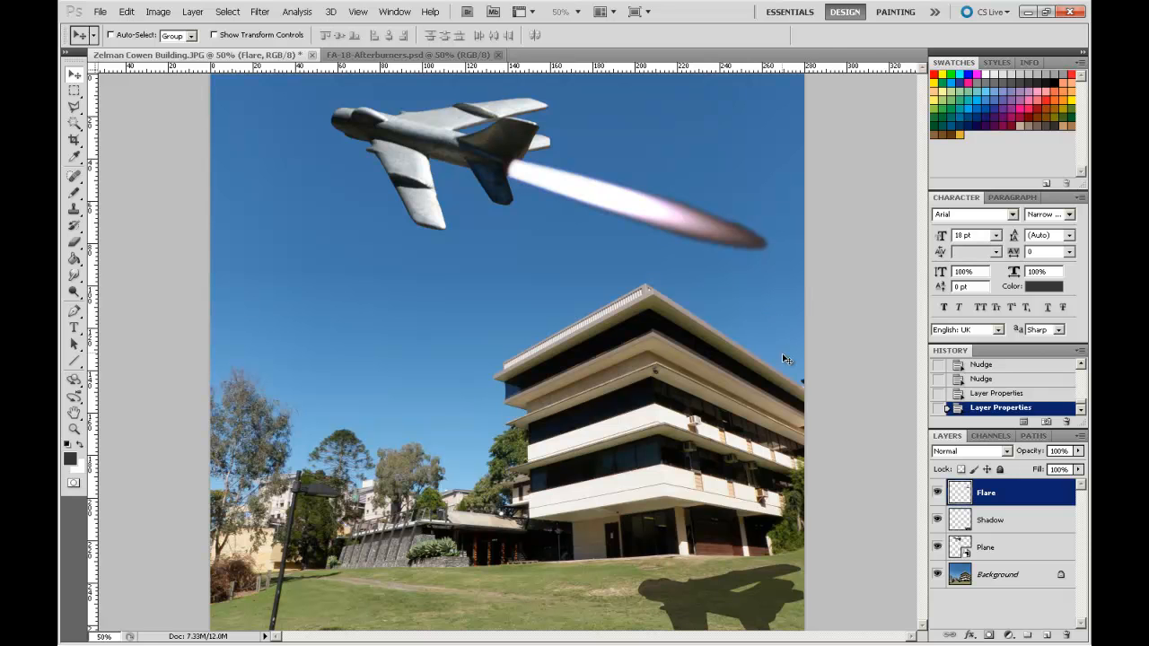